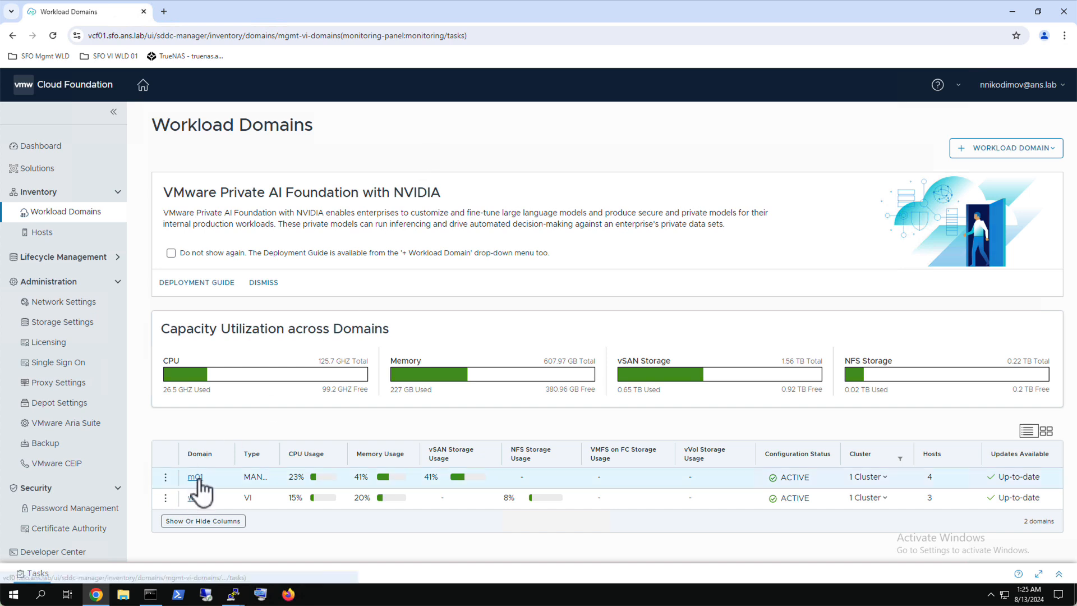
# From the m01 domain's Services, launch its vCenter Server and NSX Manager in new tabs
pyautogui.click(194, 476)
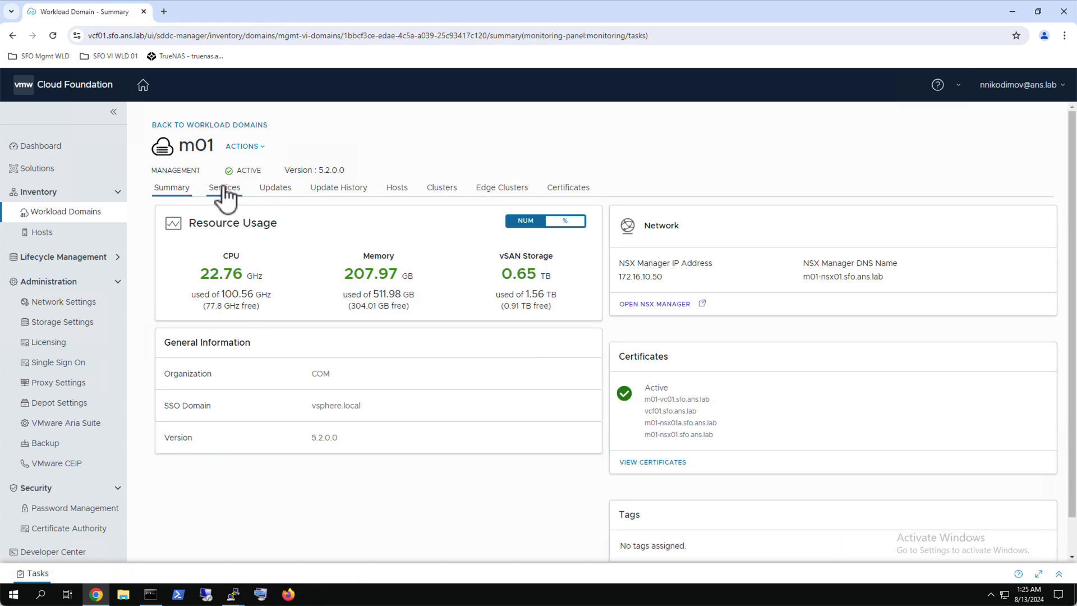
pyautogui.click(223, 187)
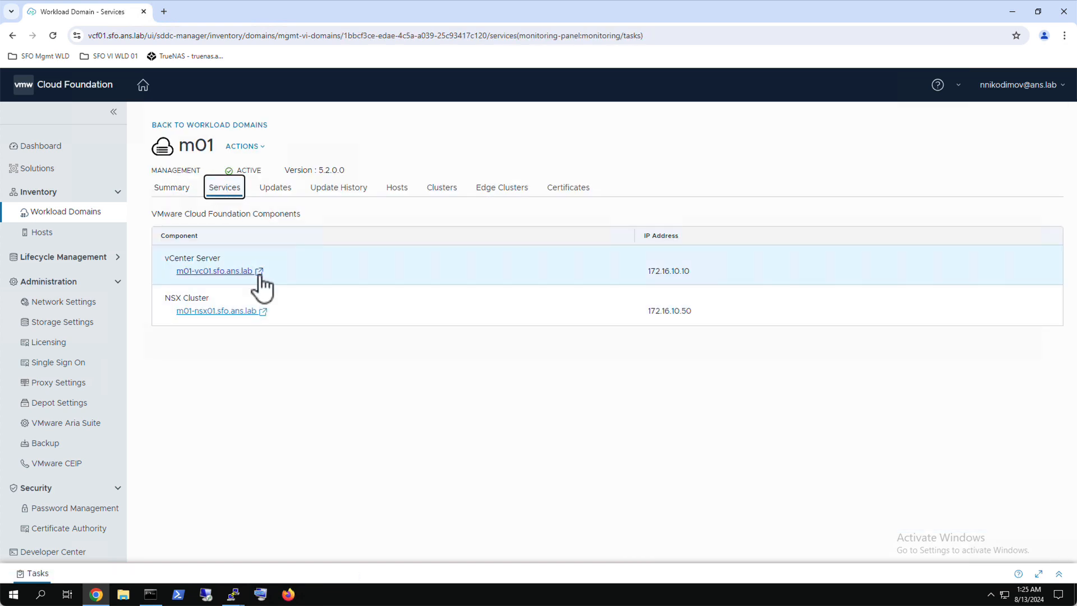
pyautogui.click(215, 271)
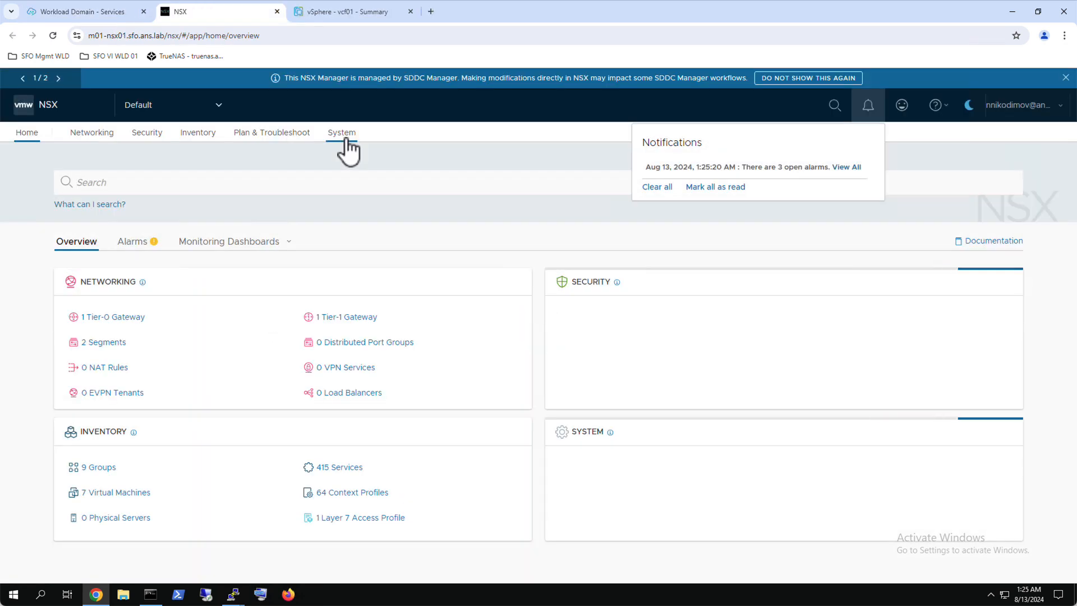
# Browse the NSX host clusters, network segments and distributed port groups
pyautogui.click(341, 132)
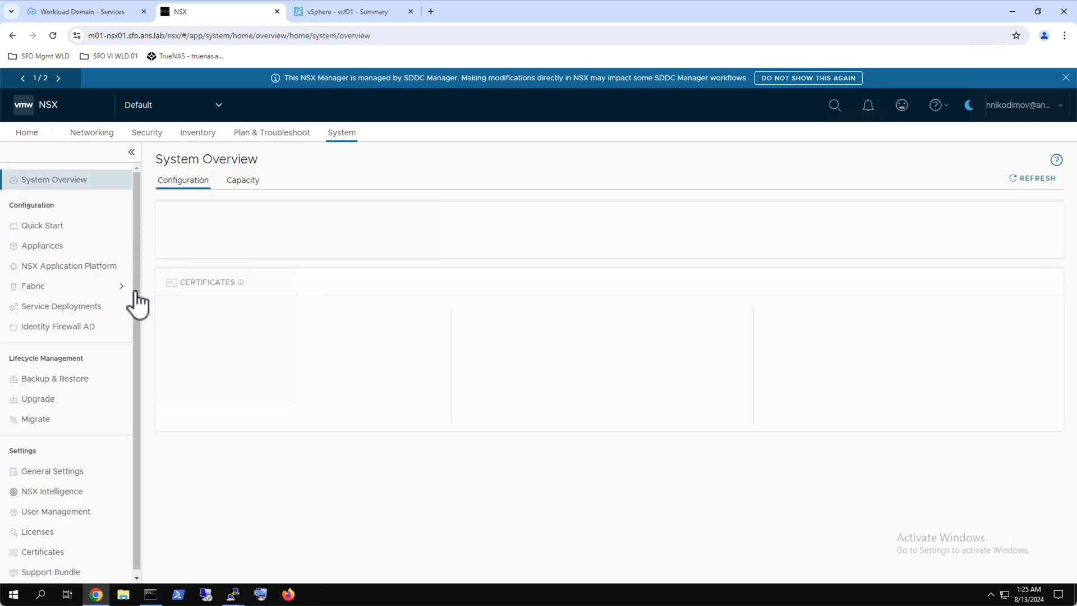
pyautogui.click(33, 285)
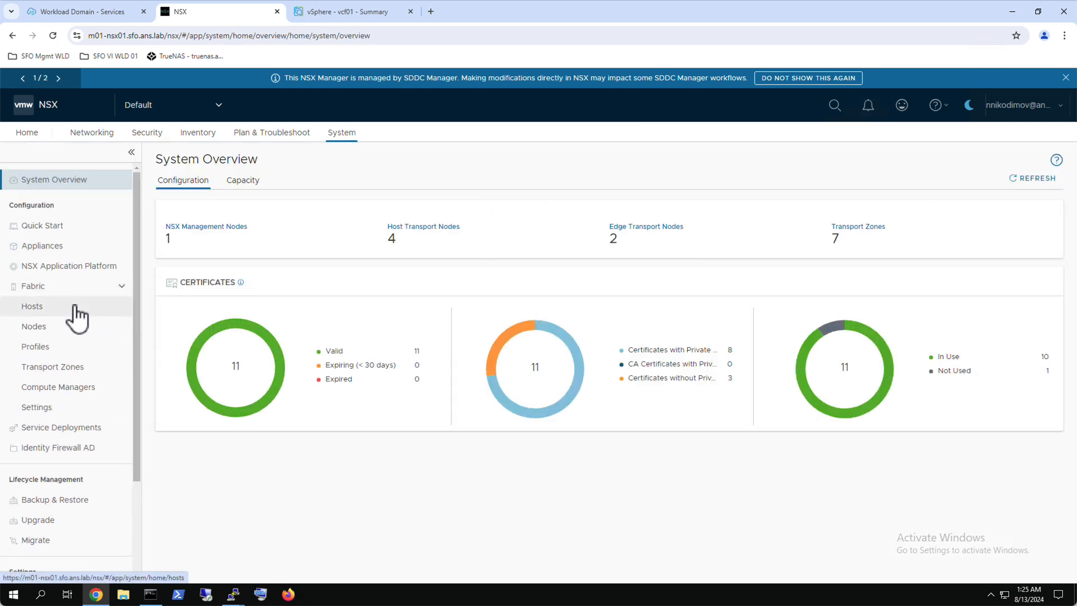
pyautogui.click(32, 306)
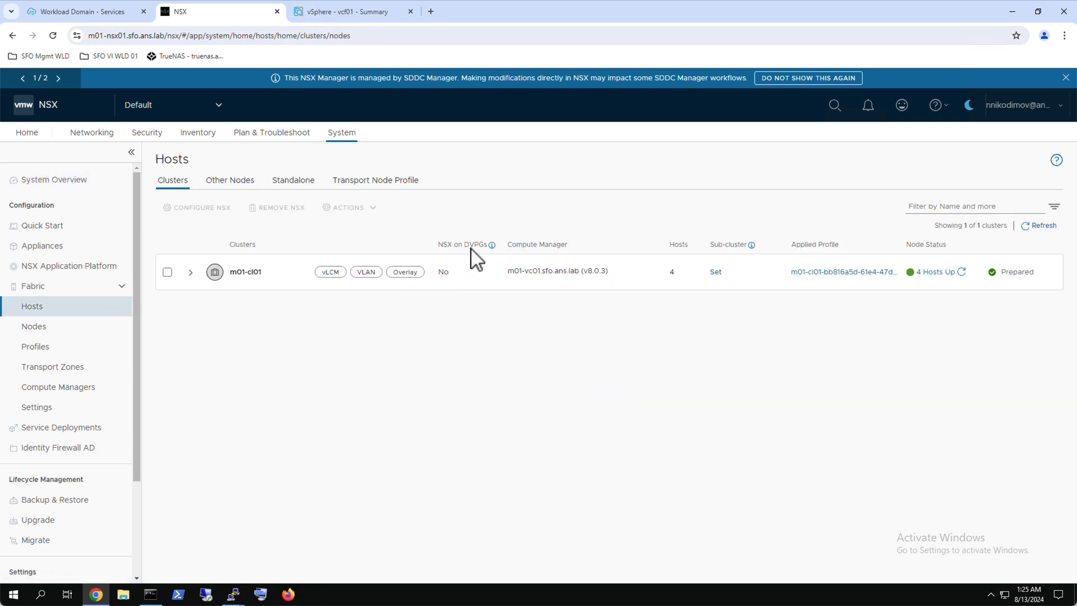
pyautogui.moveTo(456, 284)
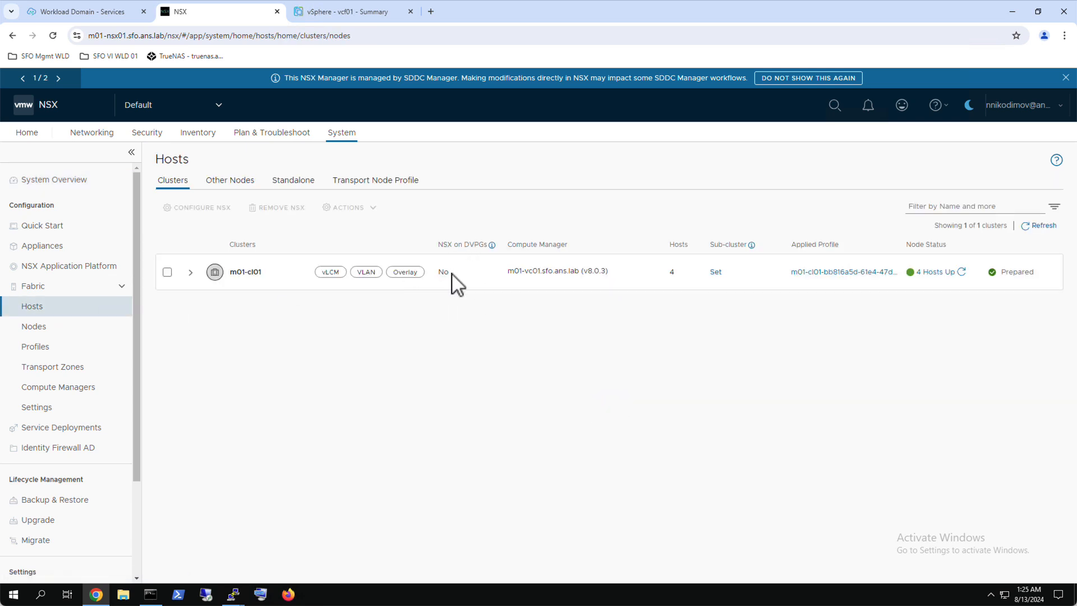
pyautogui.click(92, 132)
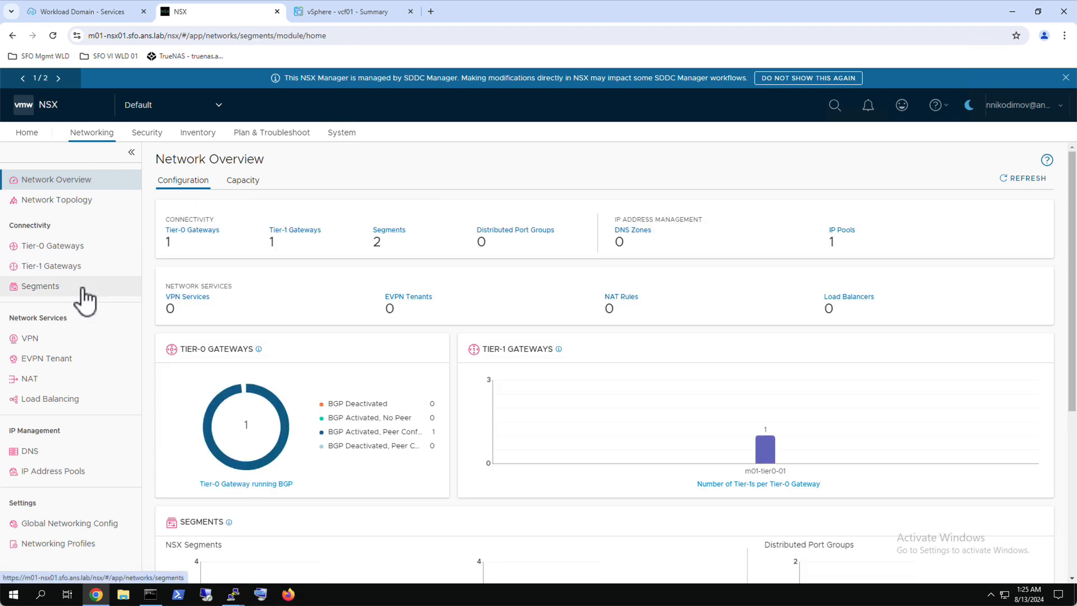
pyautogui.click(40, 285)
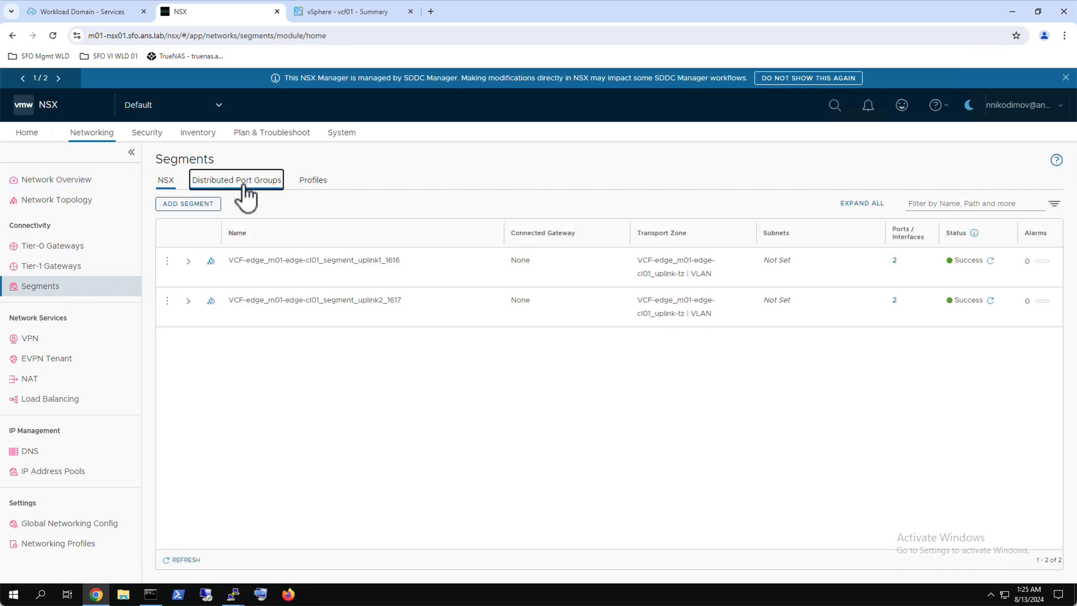
pyautogui.click(235, 179)
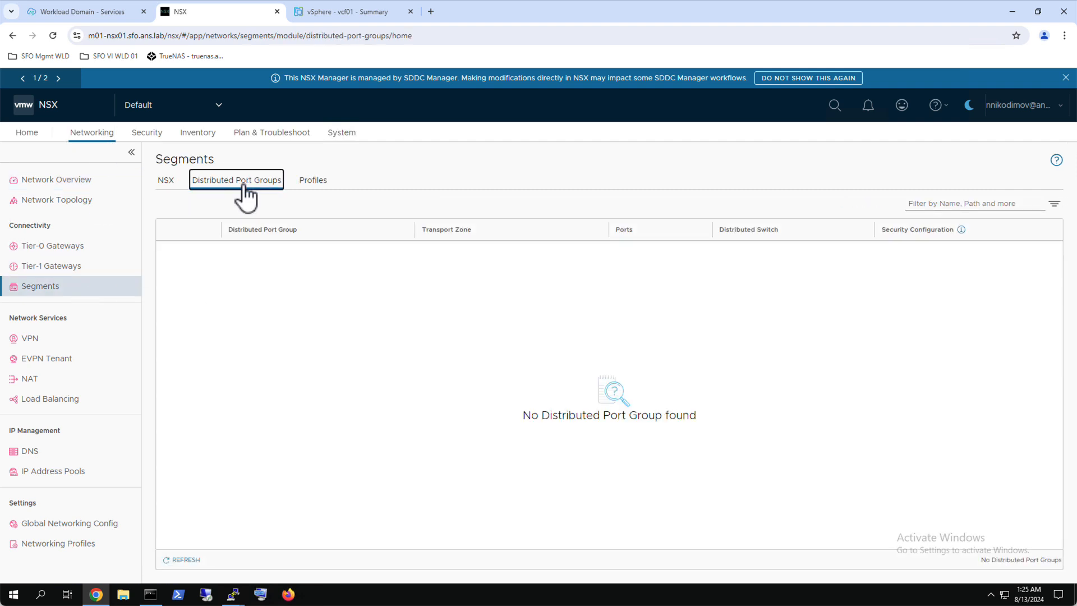
pyautogui.moveTo(156, 135)
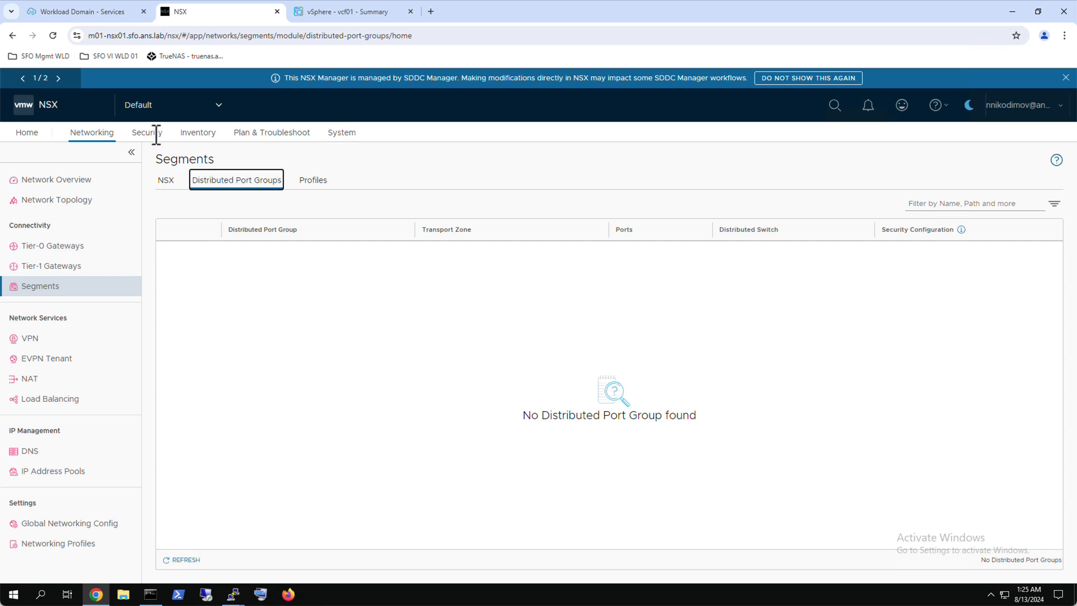
# In distributed firewall settings, review the five VCF-Created-Virtual-Machines excluded VMs
pyautogui.click(146, 132)
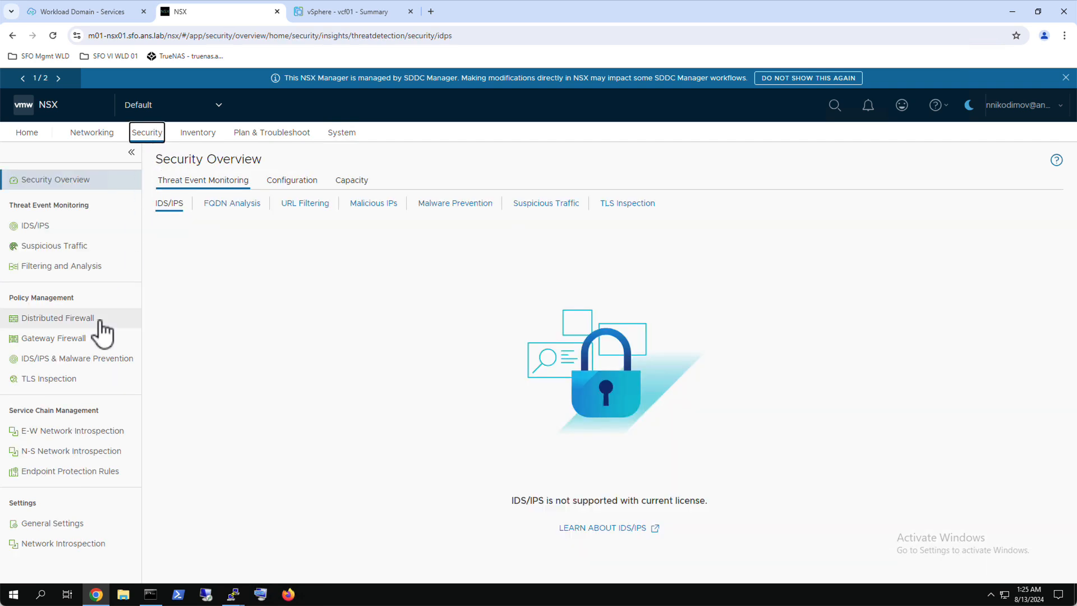
pyautogui.click(57, 317)
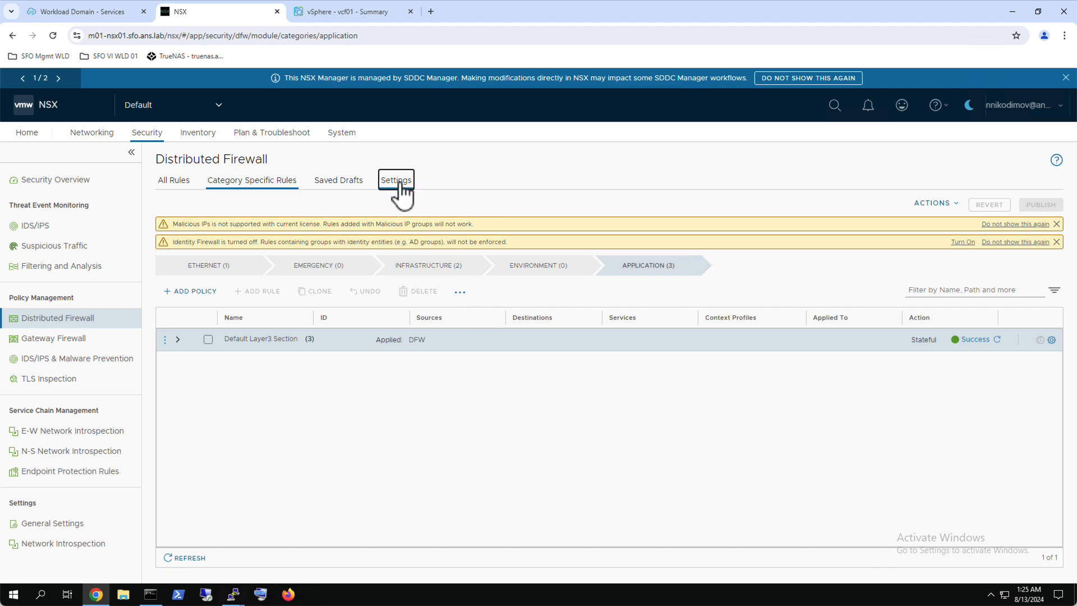
pyautogui.click(395, 180)
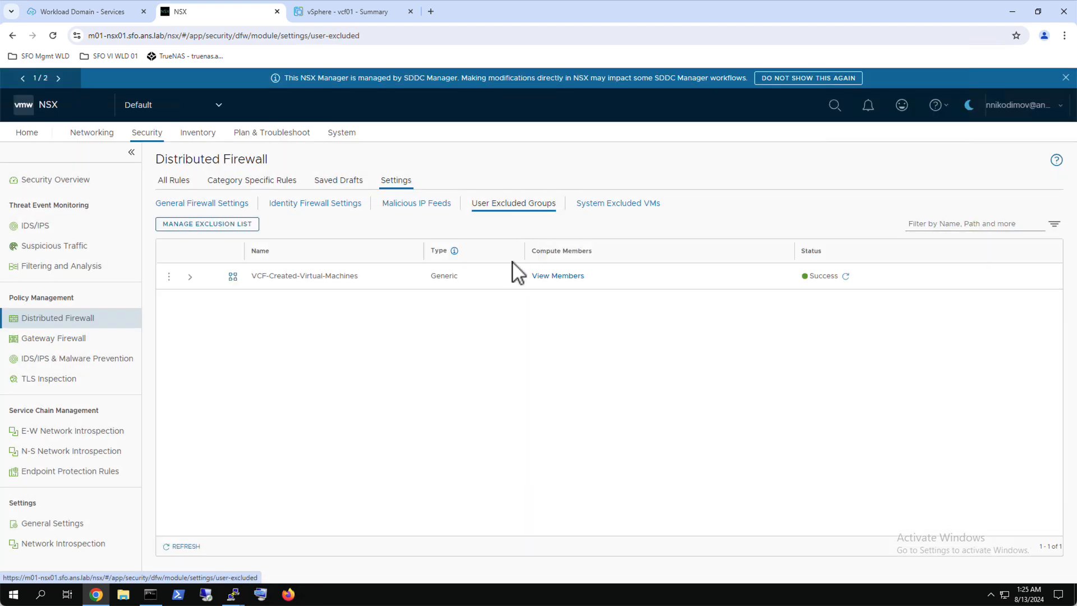
pyautogui.click(557, 275)
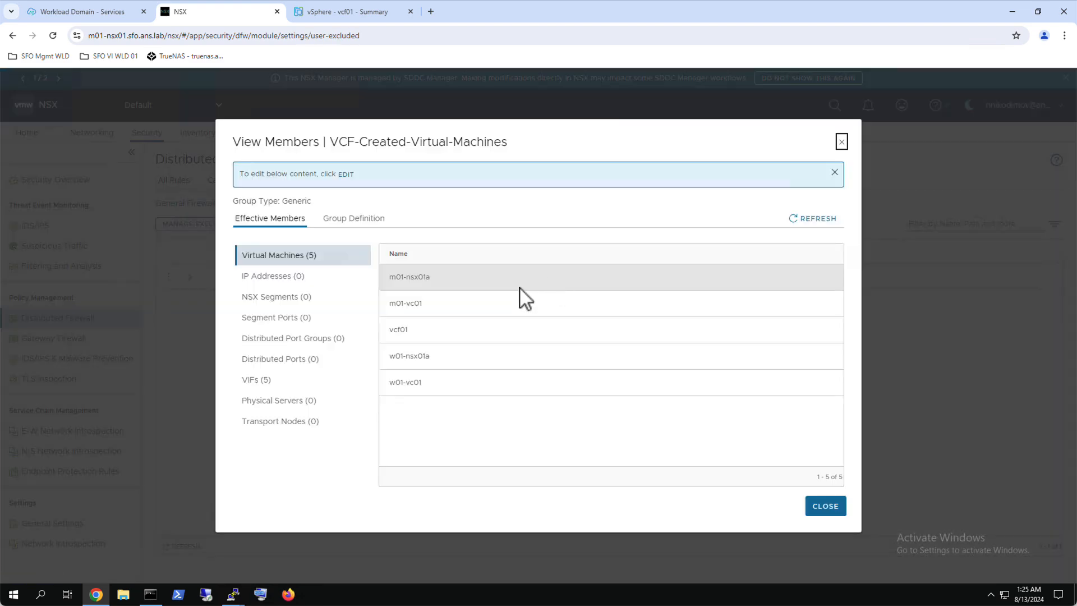
pyautogui.moveTo(561, 433)
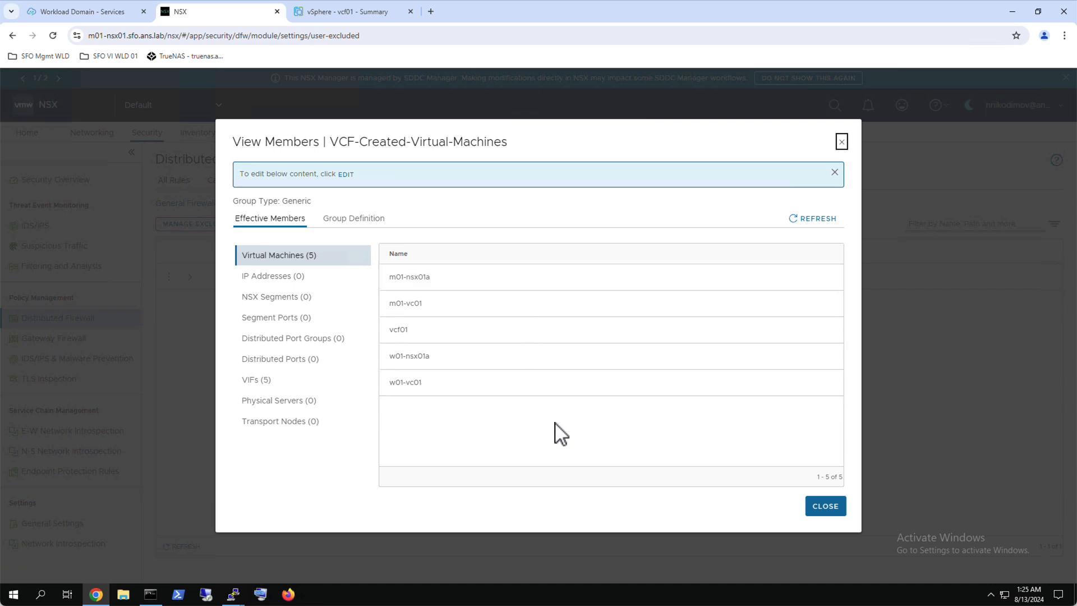
pyautogui.click(823, 506)
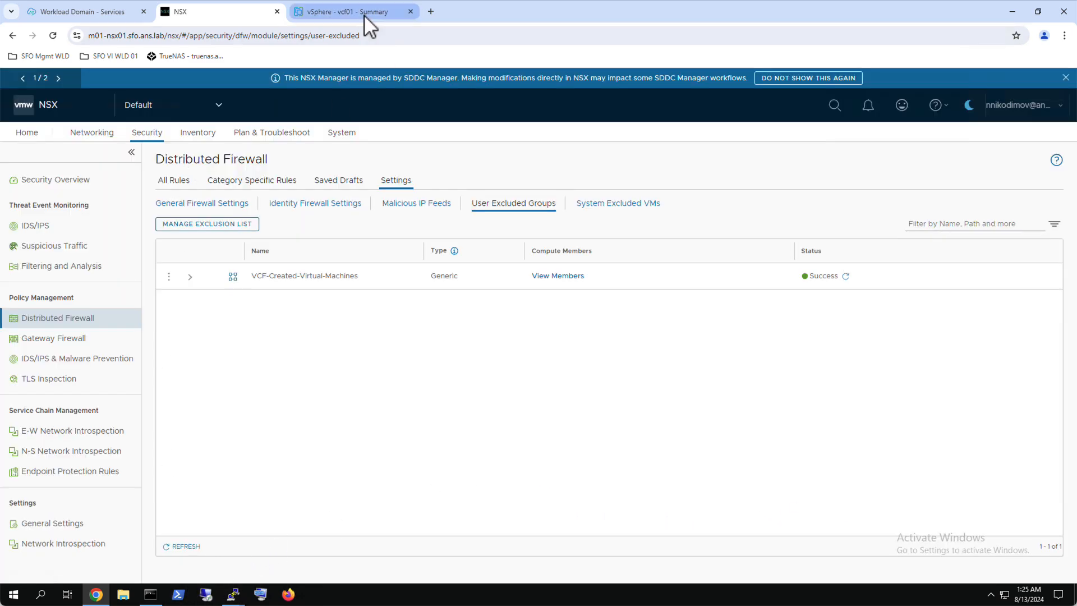
# On esx-04a, run vsipioctl getrule on vcf01's filter nic-2101617-eth0-vmware-sfw.2, showing no rules
pyautogui.click(353, 11)
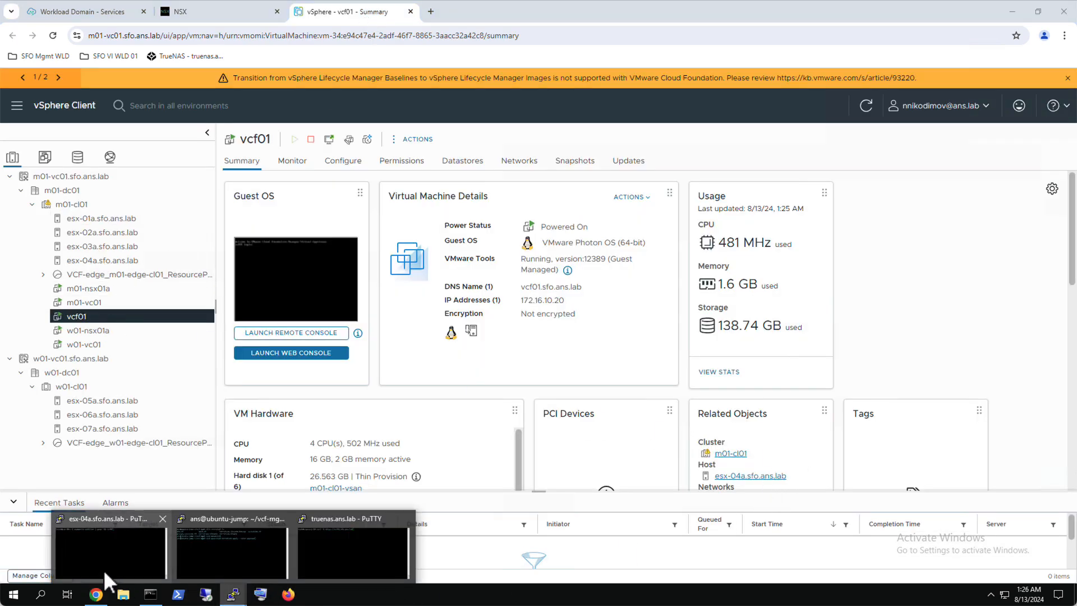
pyautogui.click(108, 550)
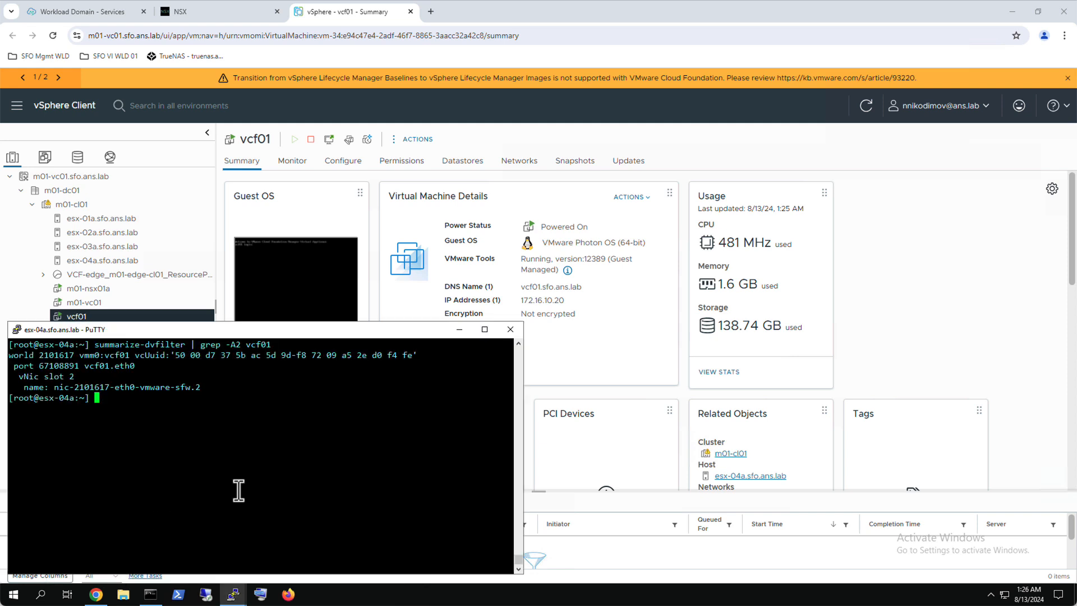
pyautogui.write('vsipioctl getrule -f nic-2101617-eth0-vmware-sfw.2')
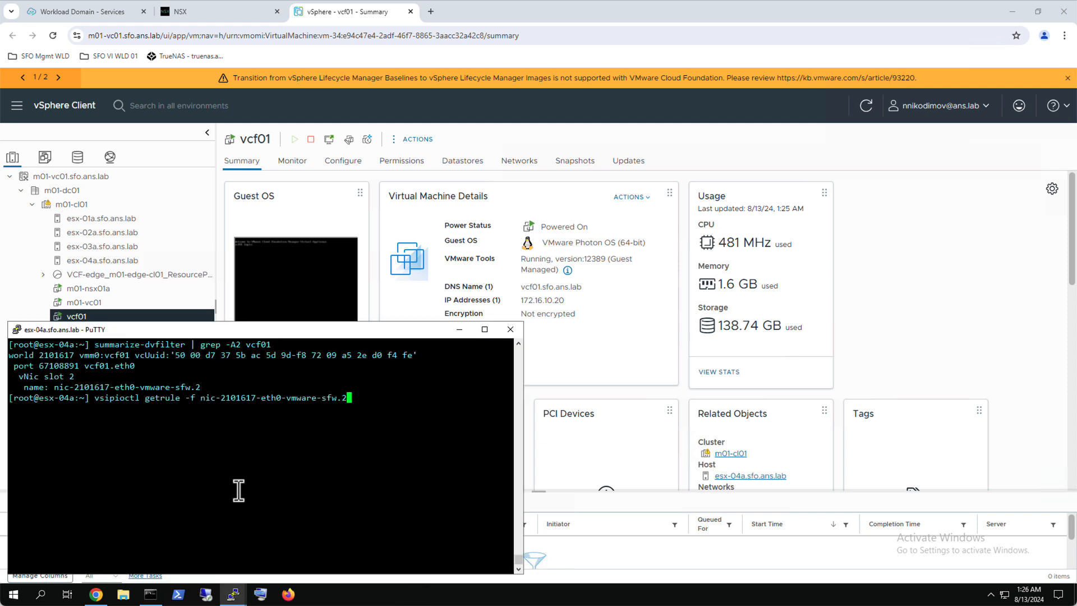
pyautogui.press('Return')
pyautogui.write('curl -k https://vcf01.sfo.ans.lab')
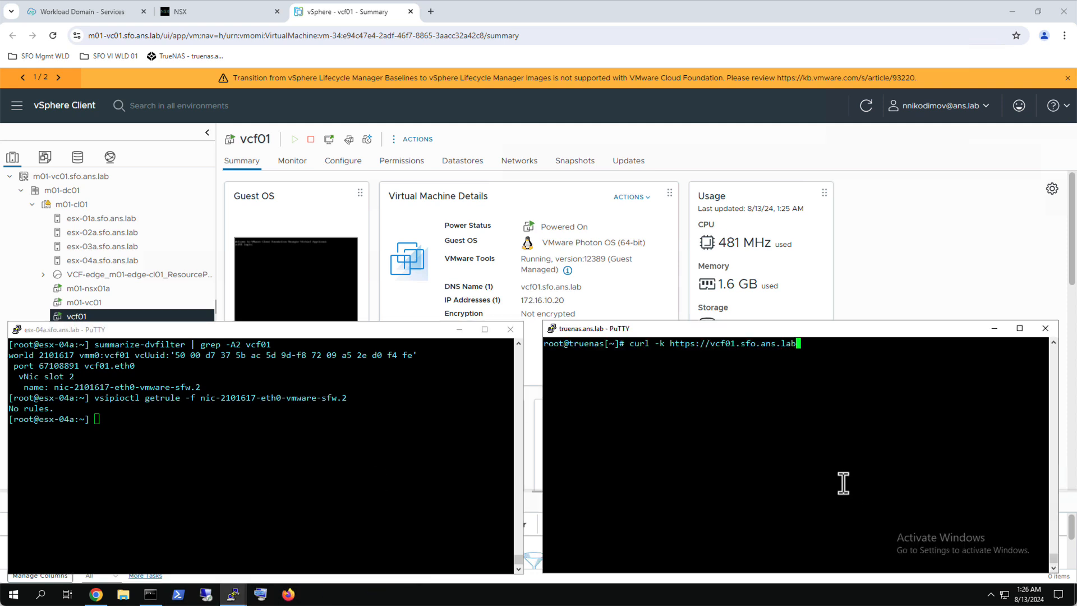
# From TrueNAS, confirm vcf01 answers curl -k HTTPS and ping vcf01.sfo.ans.lab
pyautogui.press('Return')
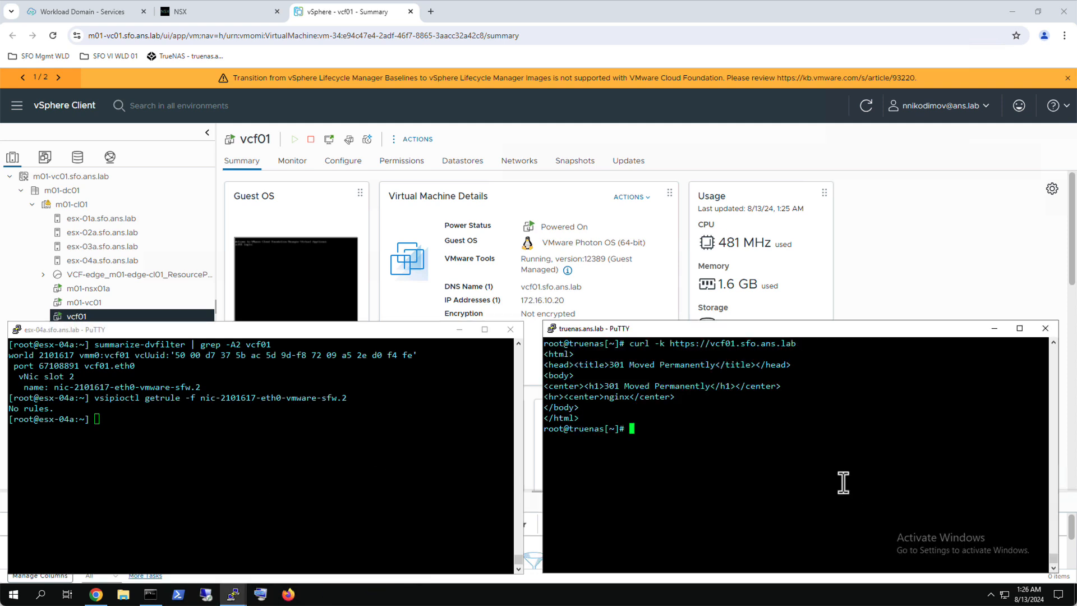
pyautogui.write('clear')
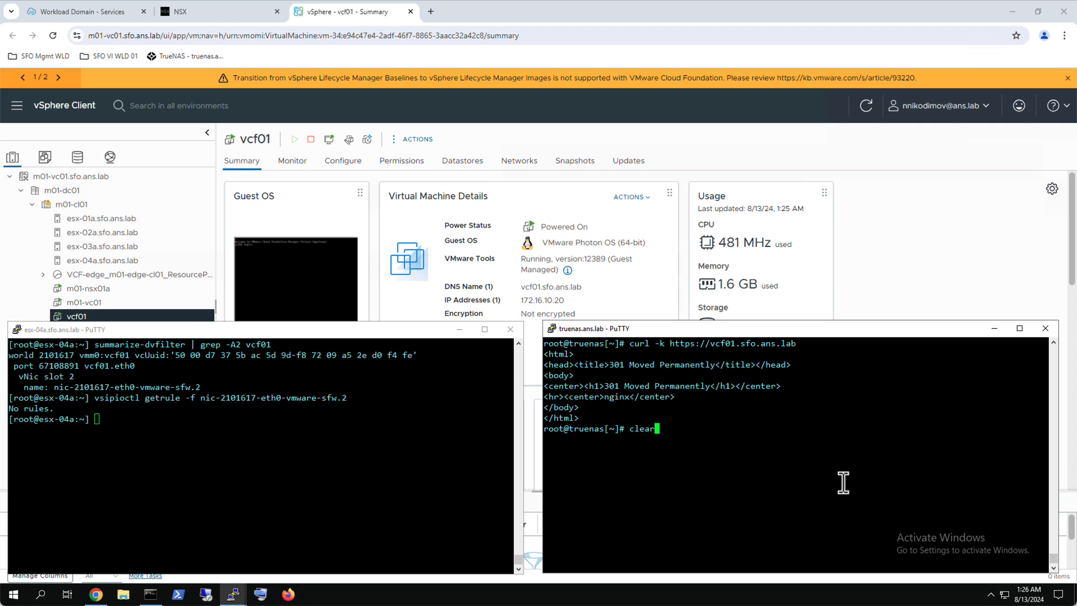
pyautogui.write('ping vcf01.sfo.ans.lab')
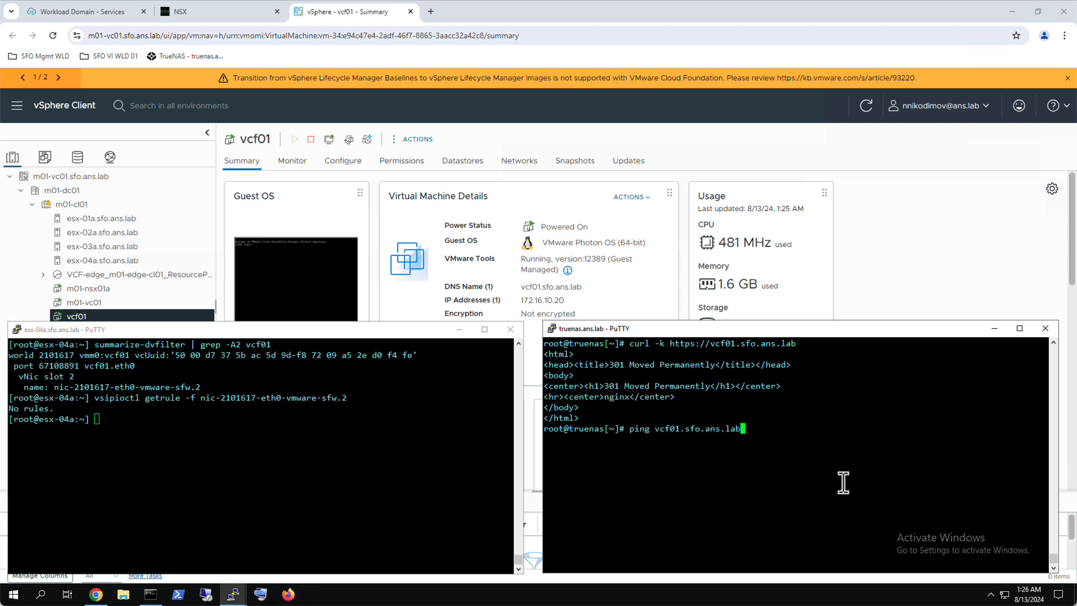
pyautogui.press('Return')
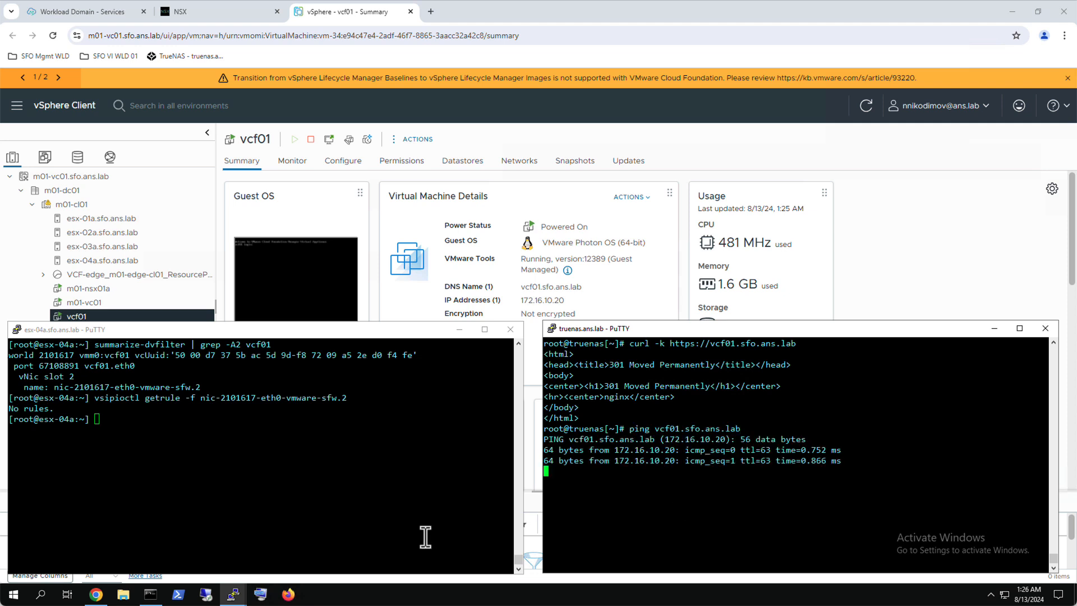
pyautogui.click(149, 594)
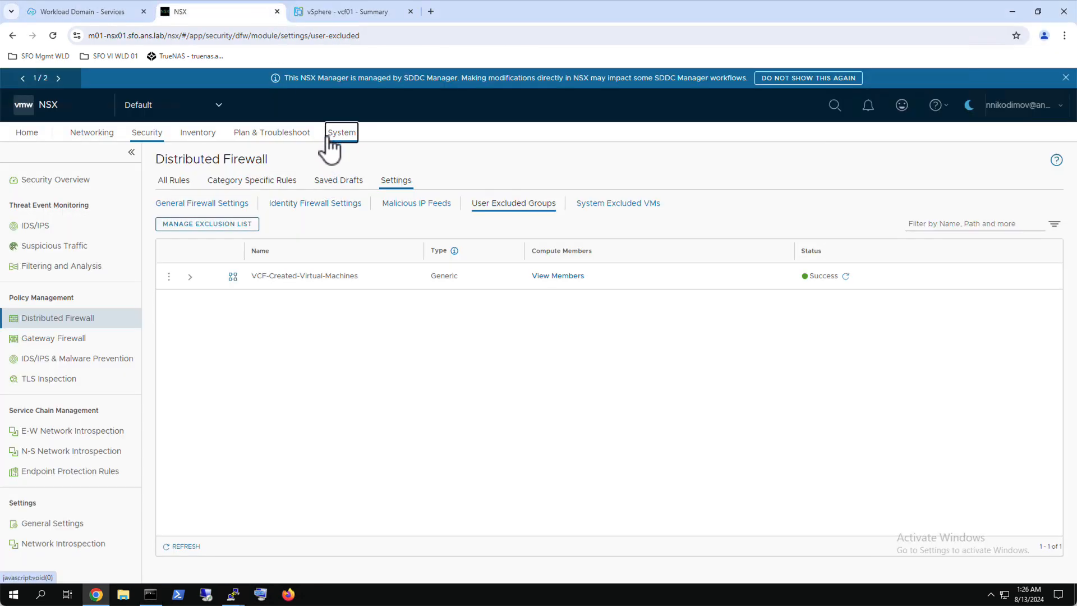
# Activate NSX on the m01-cl01 cluster's distributed port groups
pyautogui.click(341, 132)
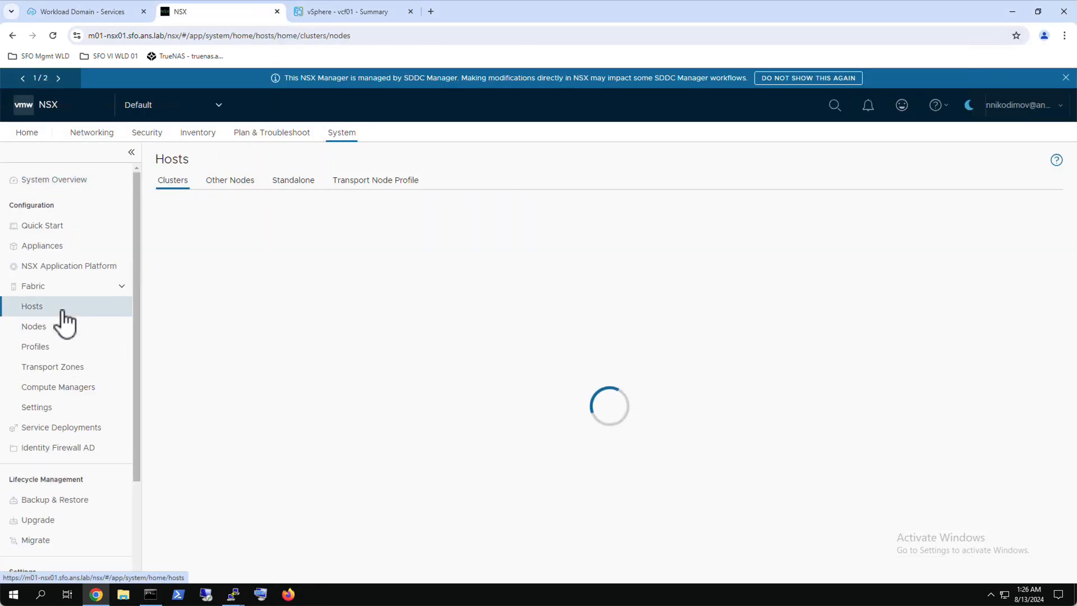
pyautogui.click(167, 272)
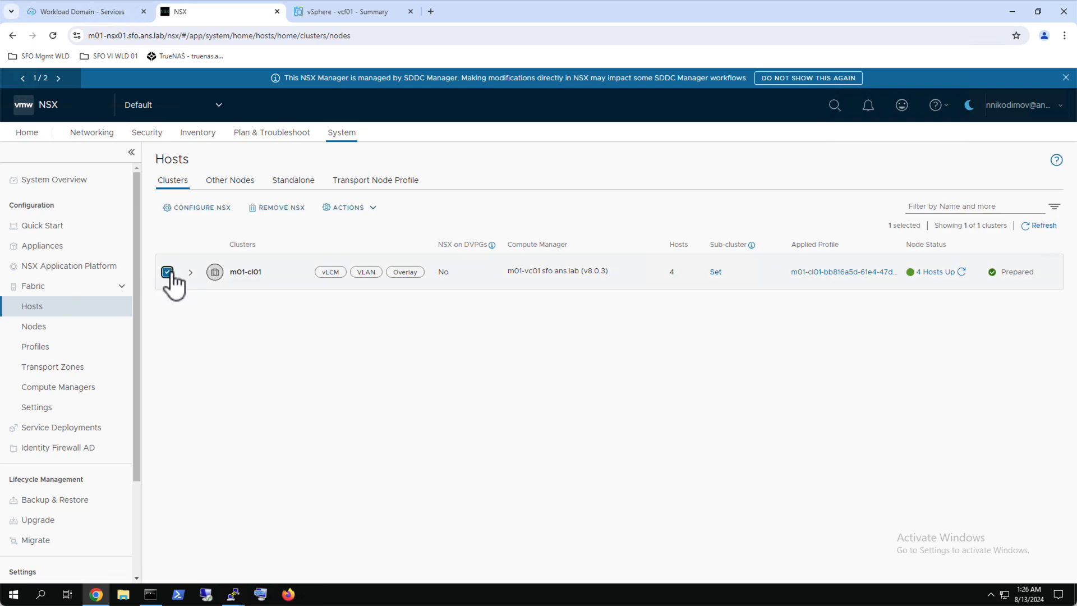
pyautogui.click(347, 207)
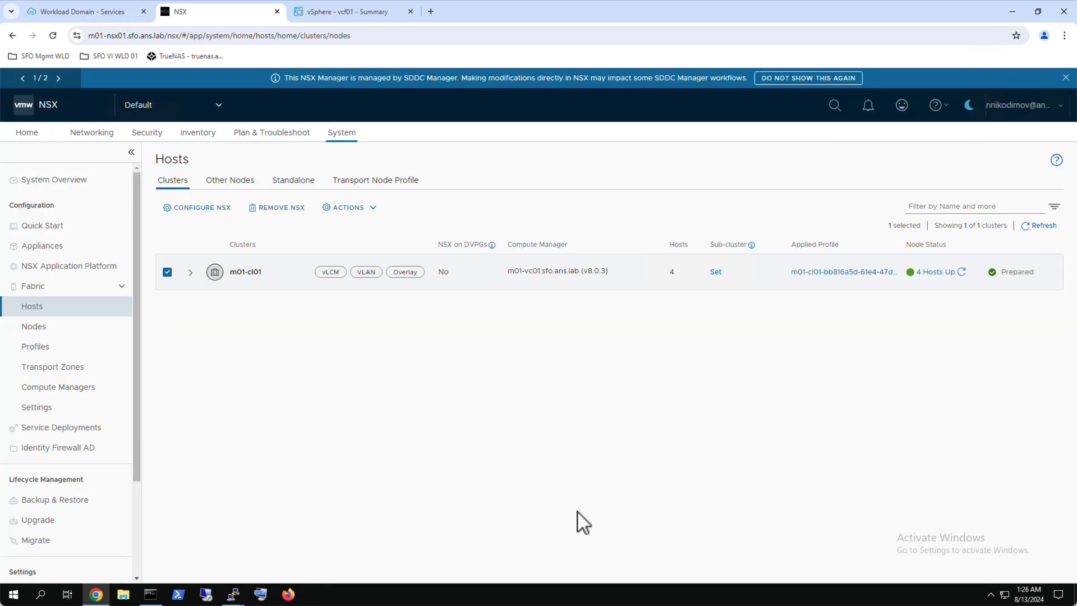
pyautogui.moveTo(371, 424)
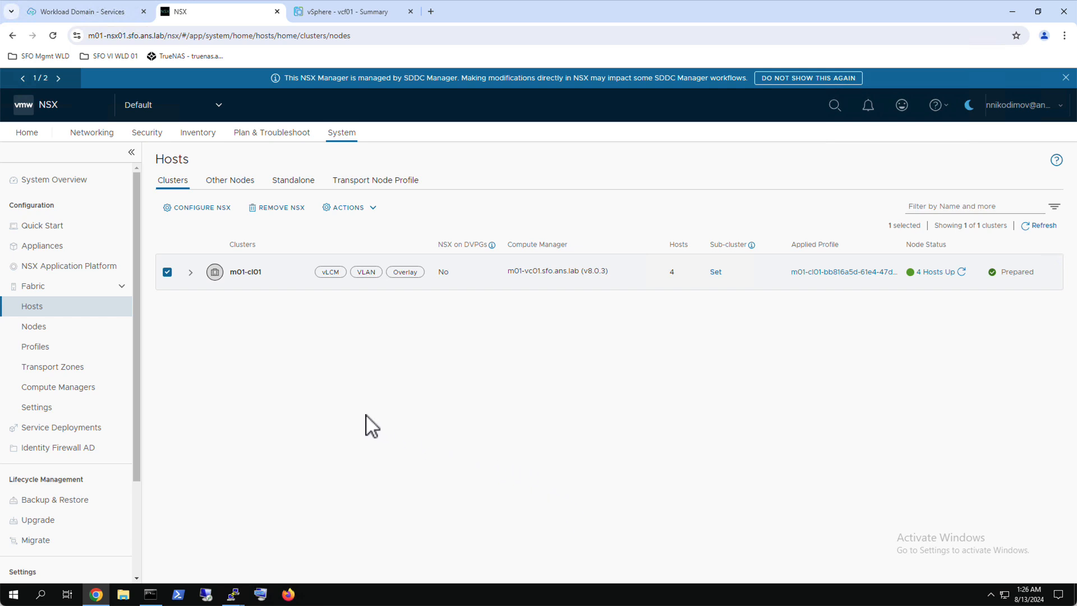
pyautogui.click(190, 272)
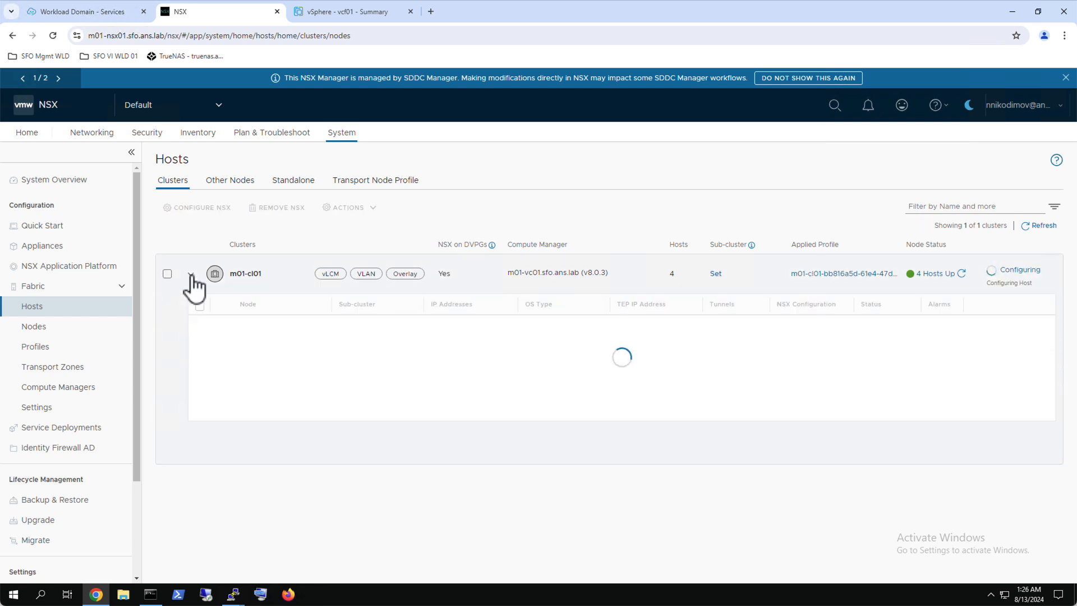
pyautogui.click(192, 273)
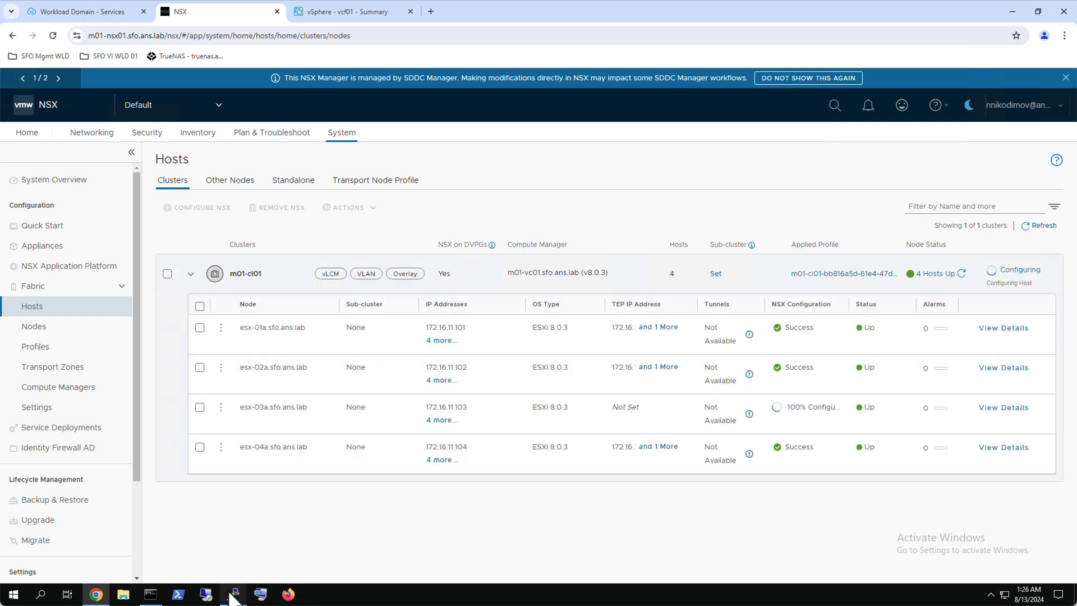
# Check the running ping and rerun the web connectivity test to vcf01
pyautogui.click(233, 593)
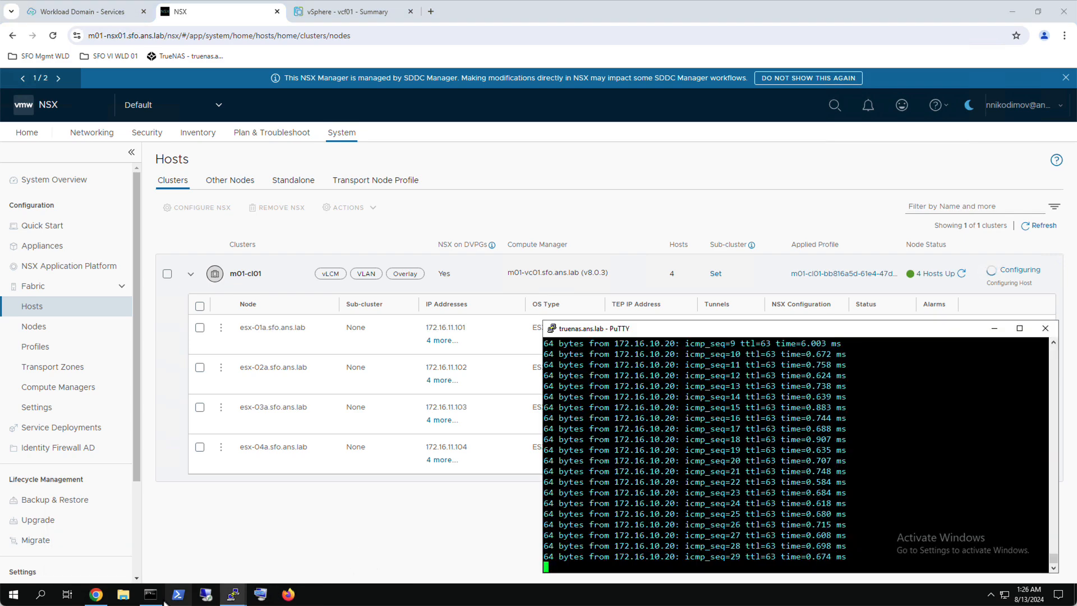
pyautogui.click(150, 594)
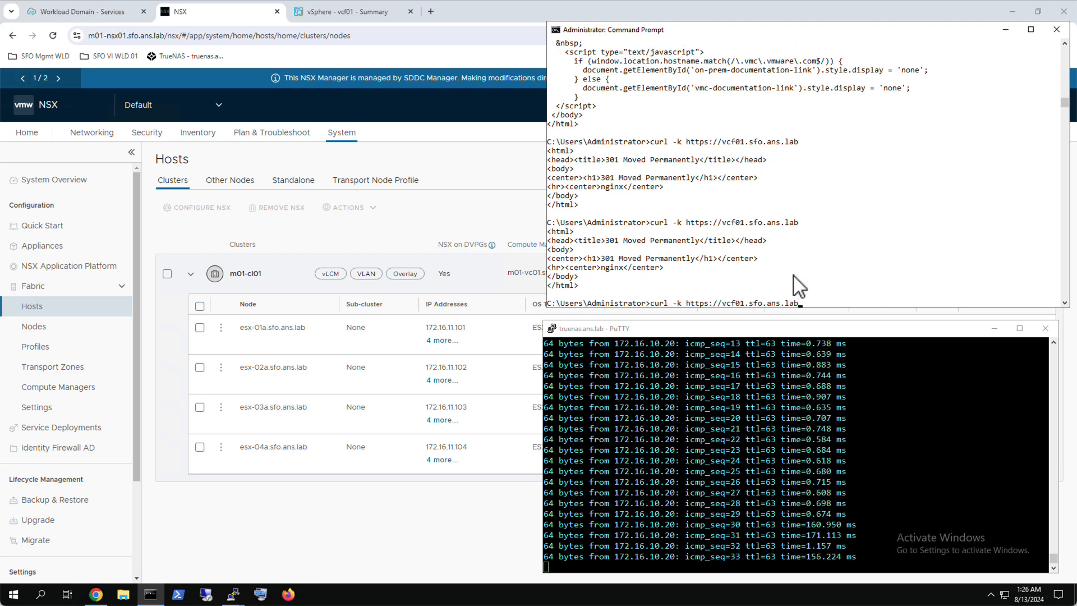
pyautogui.press('Return')
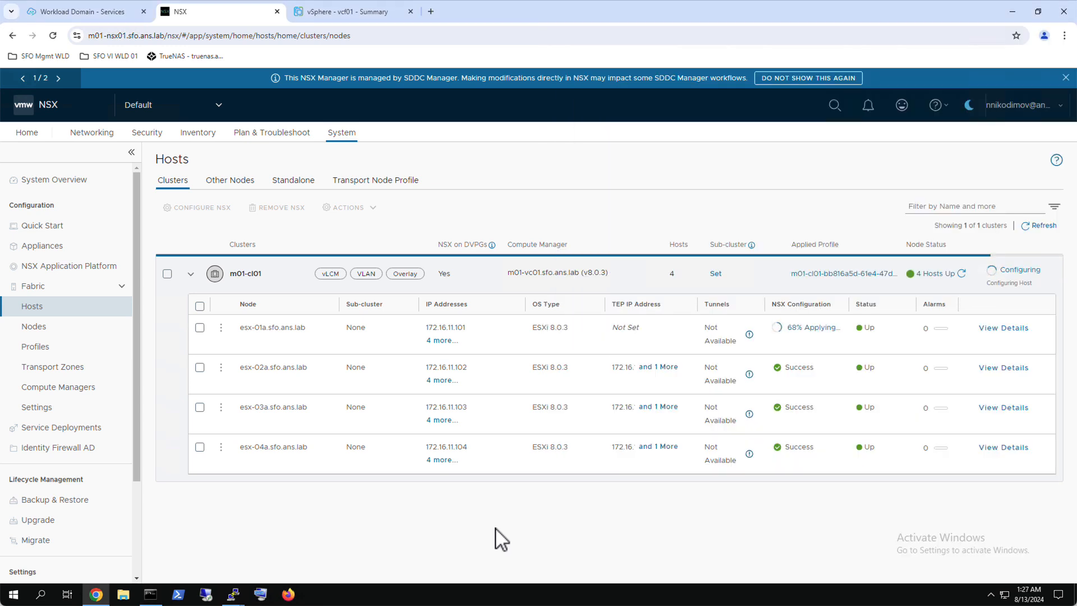
# View the VM management port group's seven ports under Distributed Port Groups
pyautogui.click(91, 132)
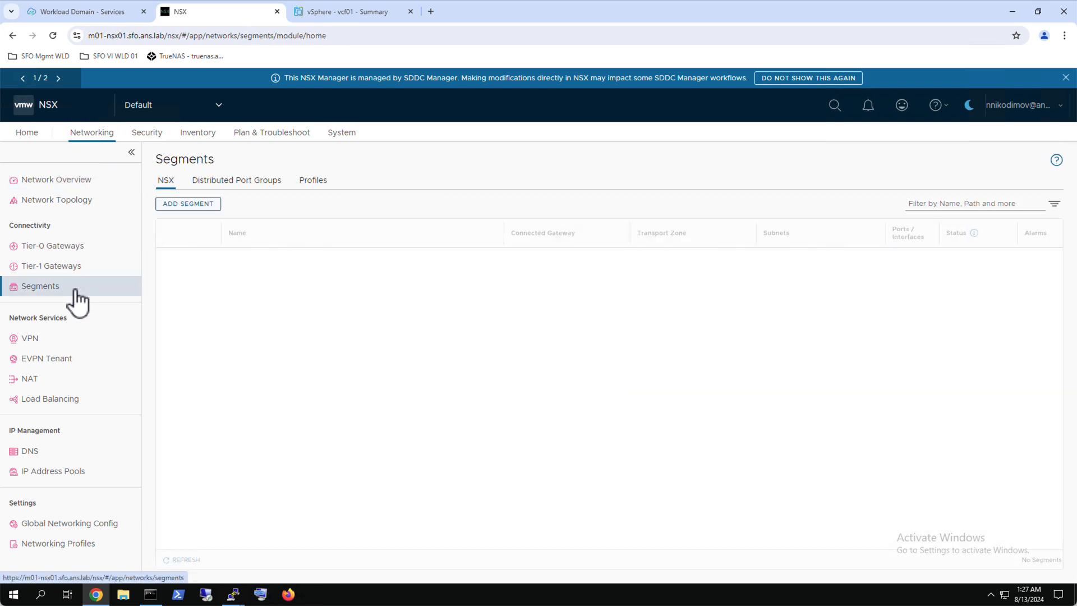
pyautogui.click(236, 180)
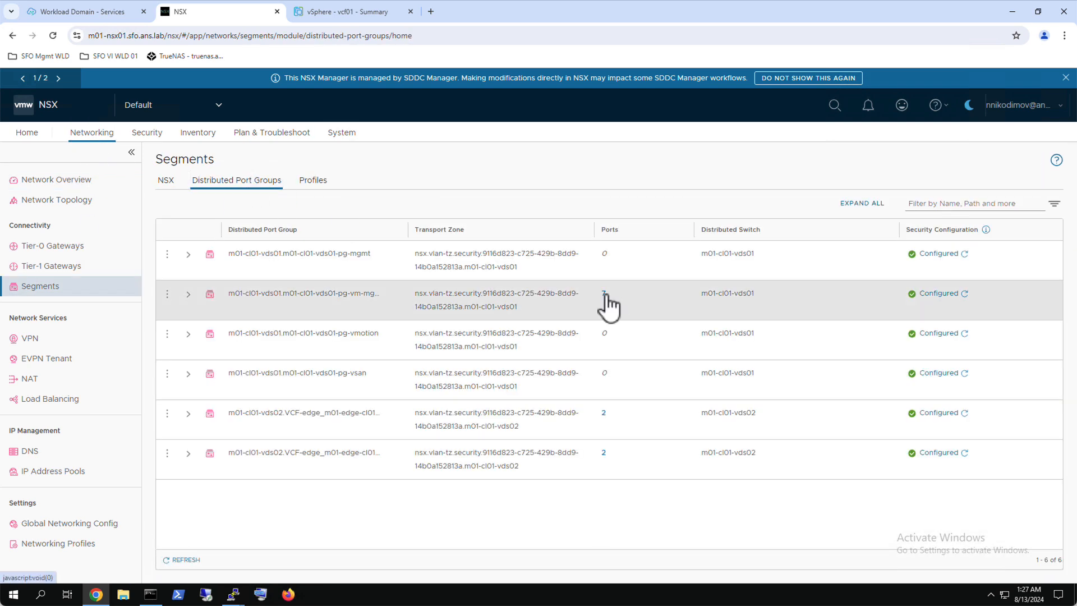
pyautogui.click(603, 293)
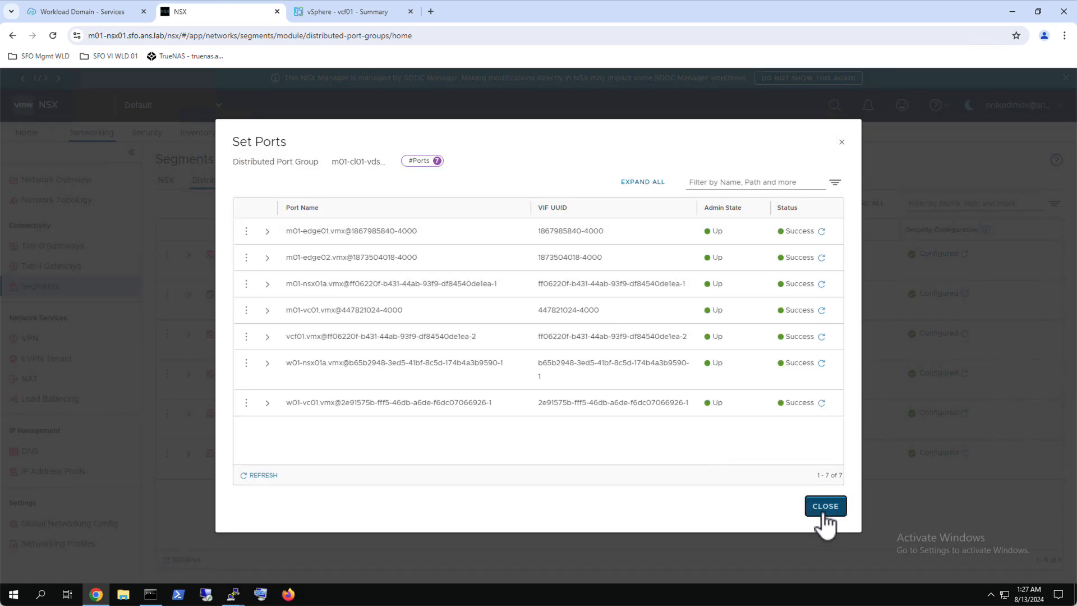
# Recheck vcf01's filter on esx-04a, then start terraform apply --auto-approve for the firewall policies
pyautogui.click(823, 505)
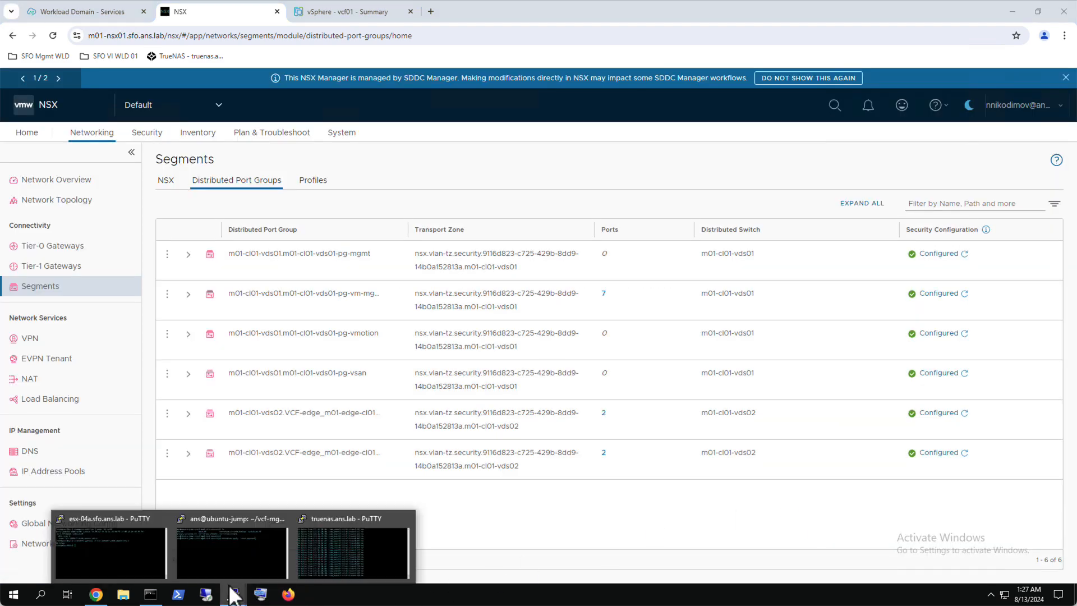
pyautogui.click(110, 553)
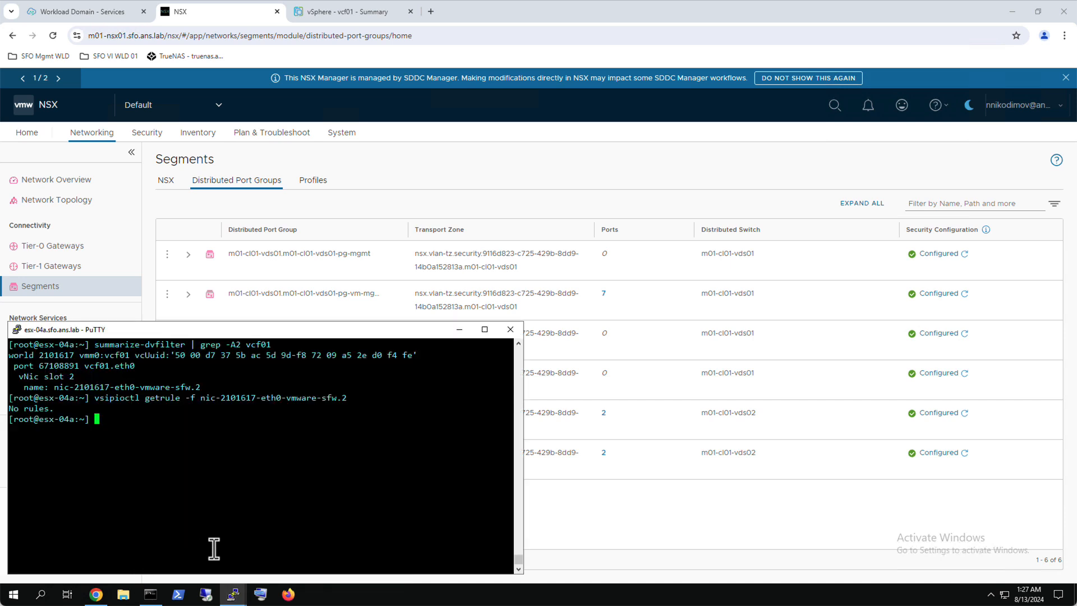
pyautogui.press('Return')
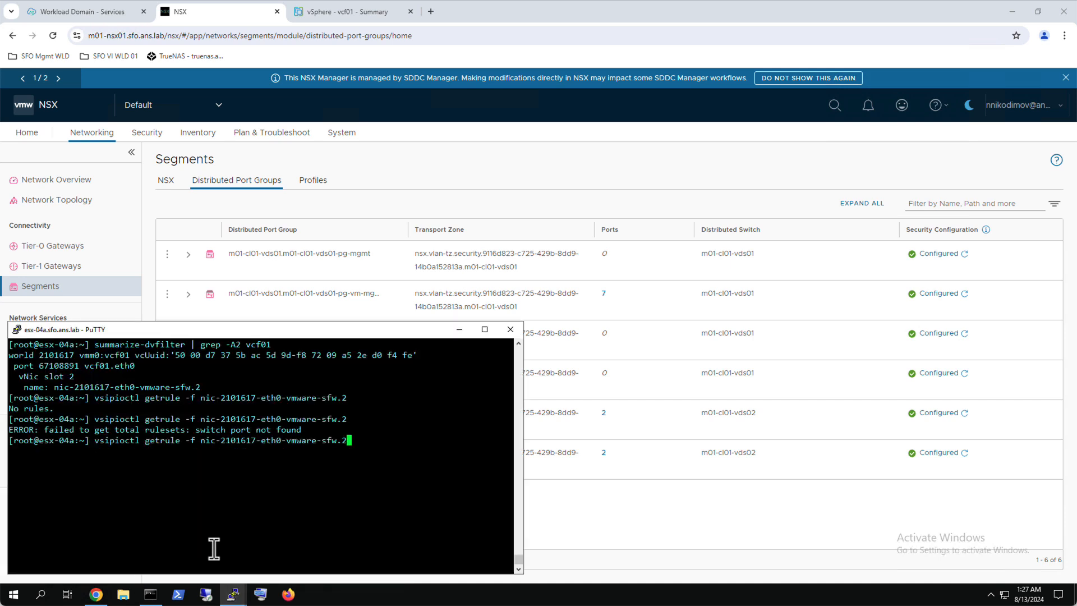
pyautogui.press('Return')
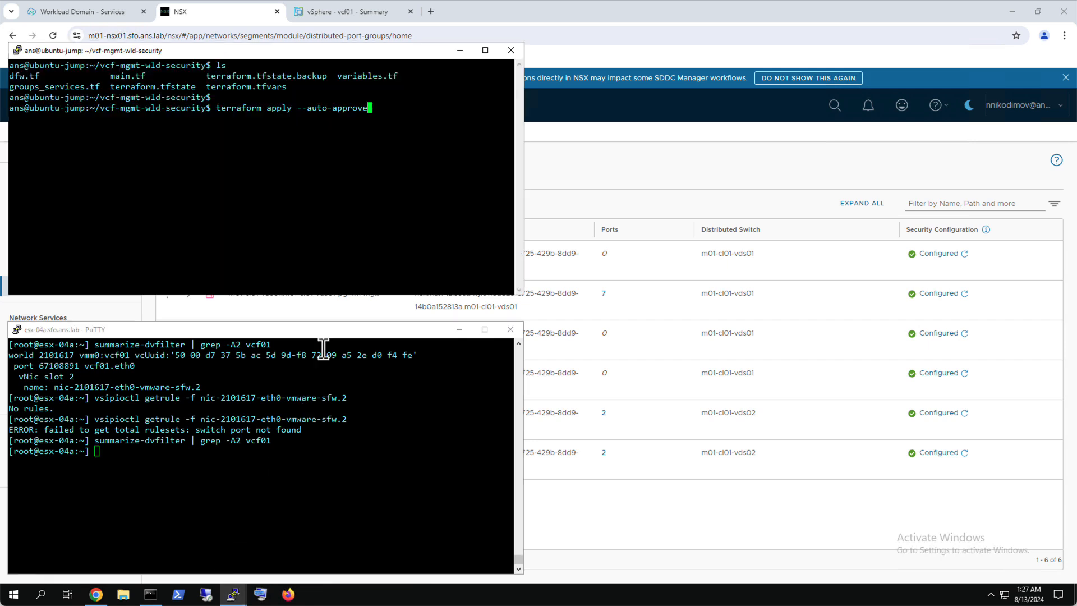
pyautogui.press('Return')
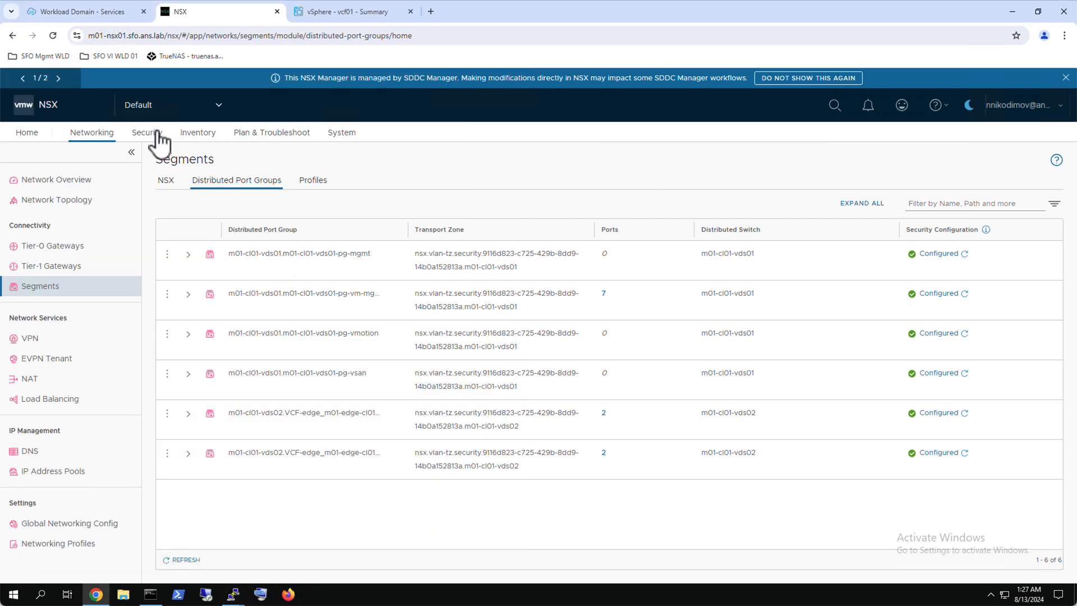
# Expand the VCF01 Infrastructure policy and scroll through its six allow rules
pyautogui.click(146, 132)
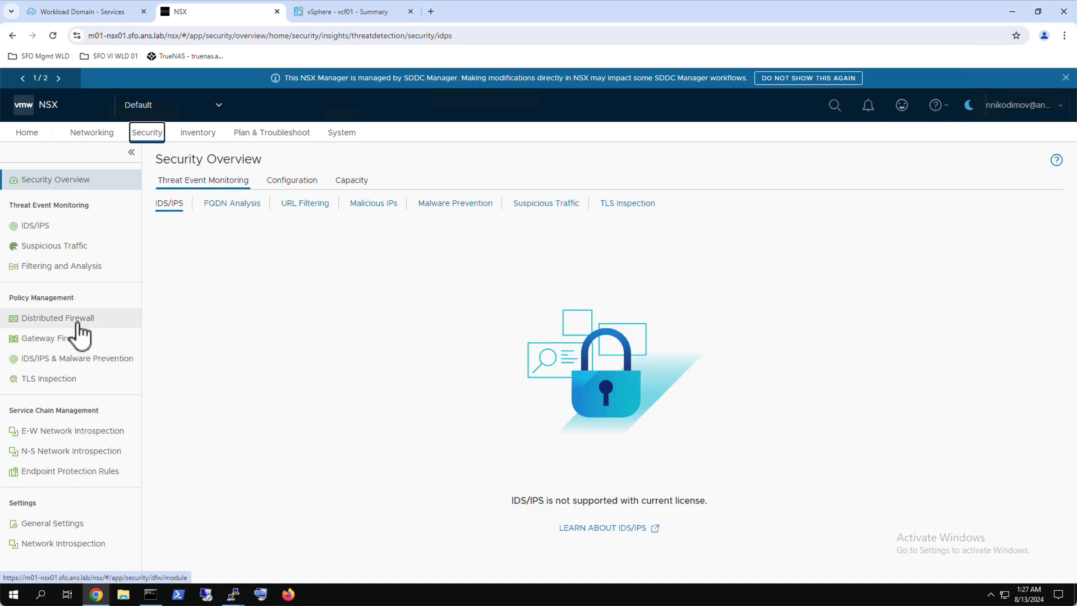
pyautogui.click(57, 317)
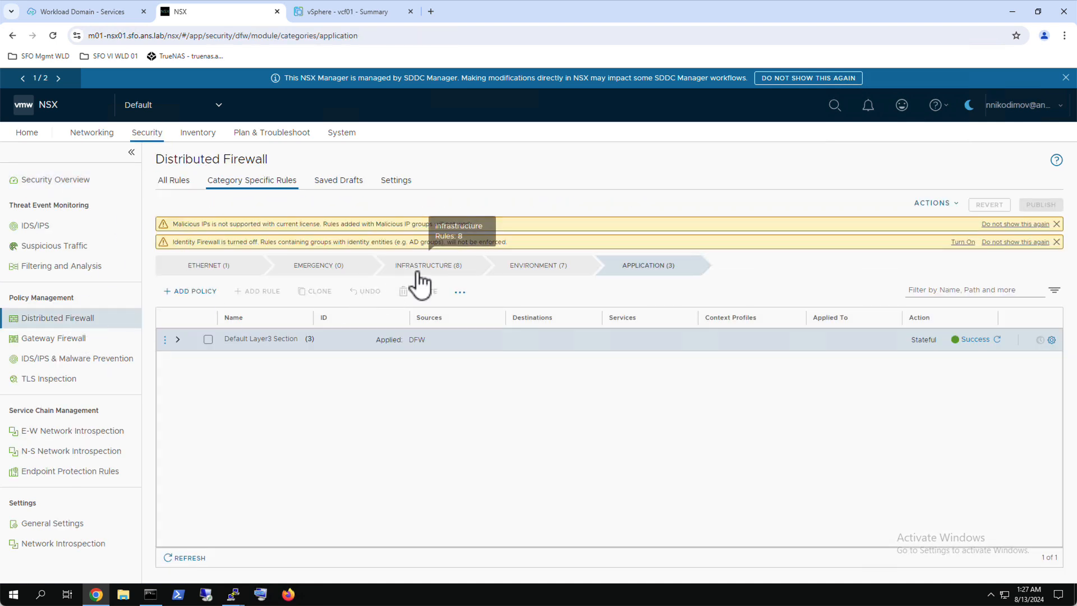
pyautogui.click(428, 265)
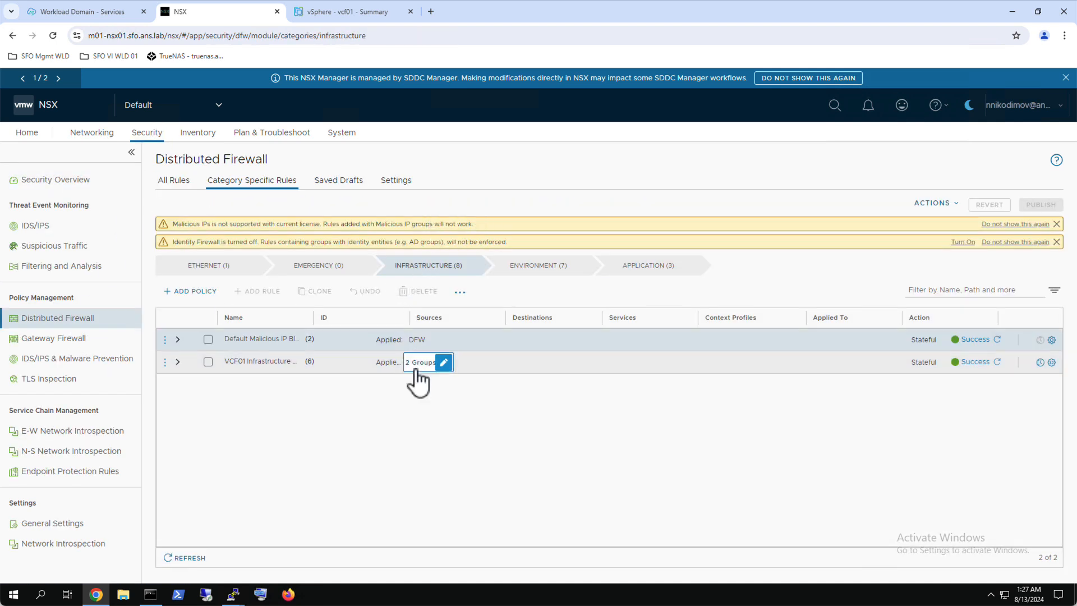
pyautogui.moveTo(180, 377)
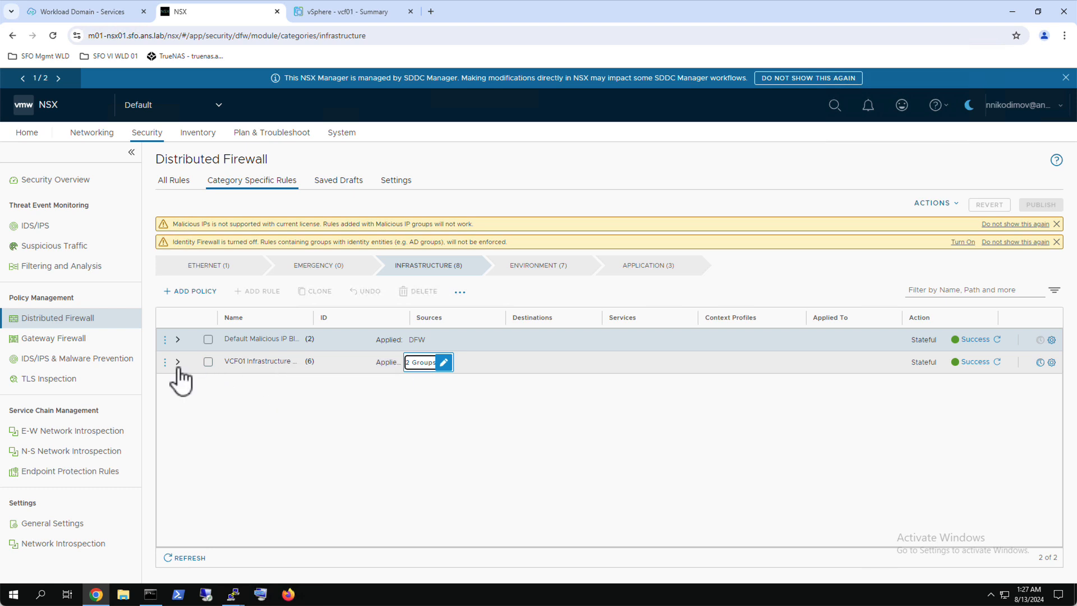
pyautogui.click(177, 361)
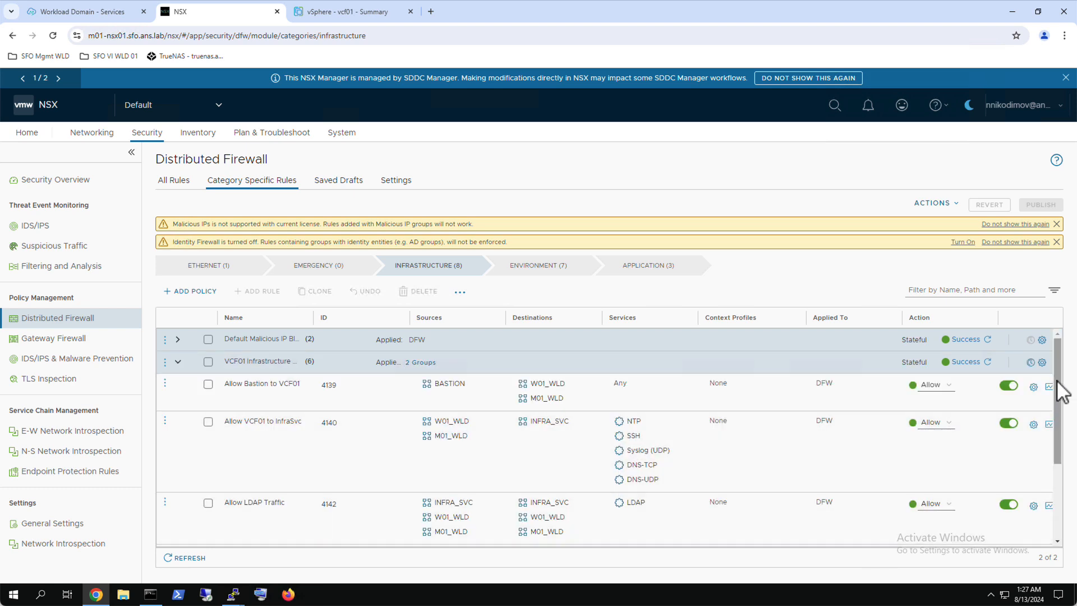
pyautogui.scroll(-3)
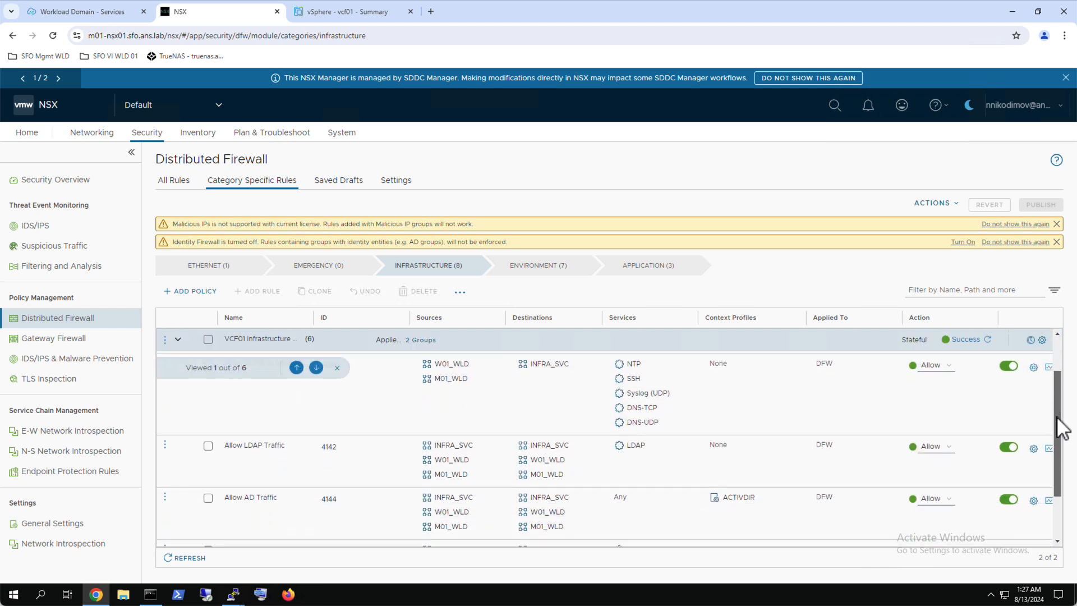
pyautogui.scroll(-3)
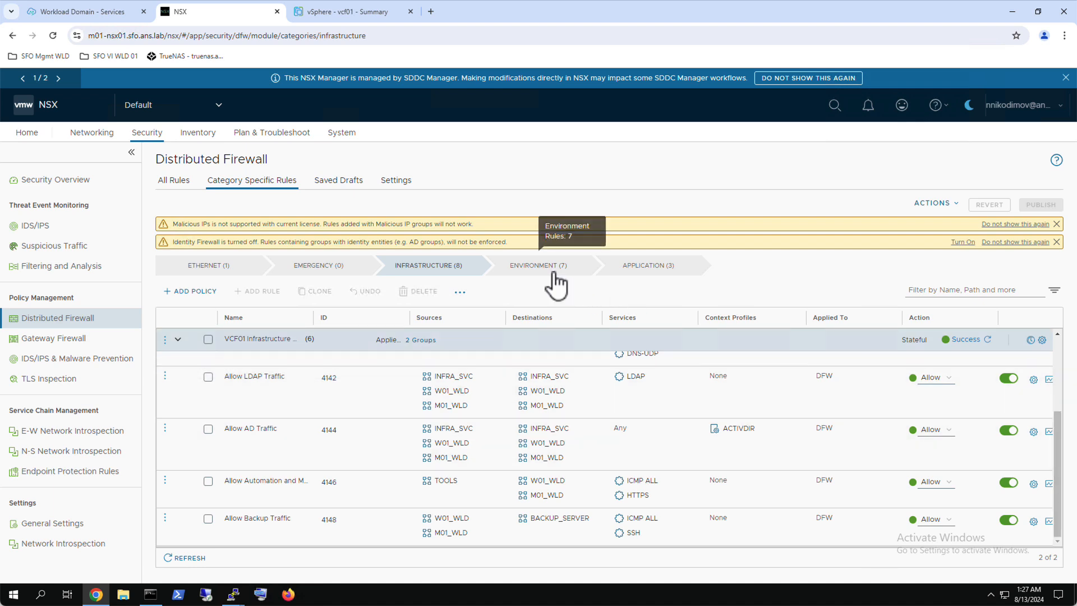
pyautogui.click(537, 265)
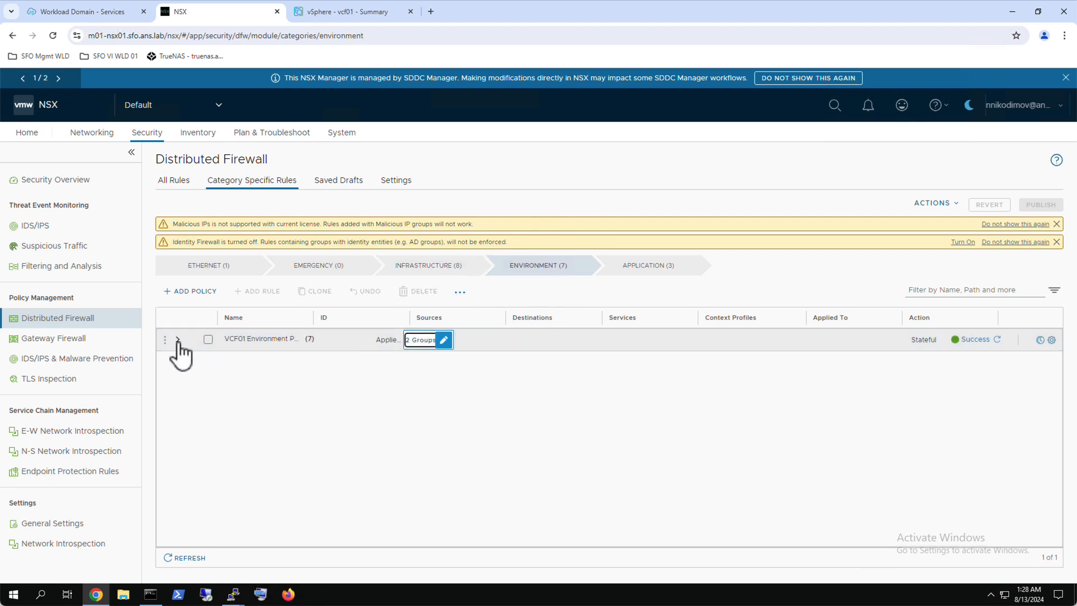
pyautogui.click(177, 339)
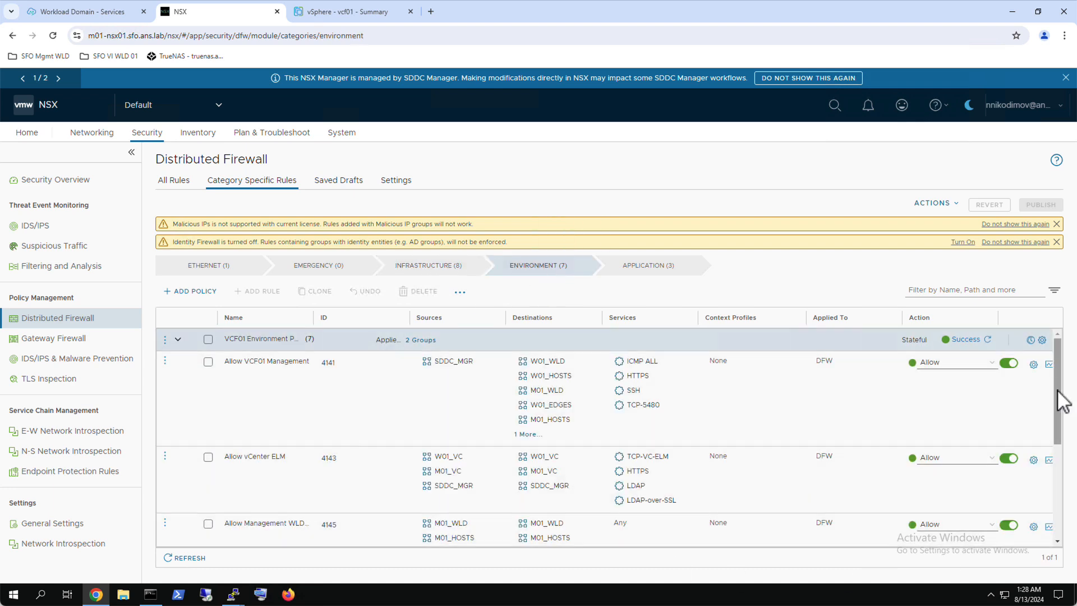
pyautogui.scroll(-3)
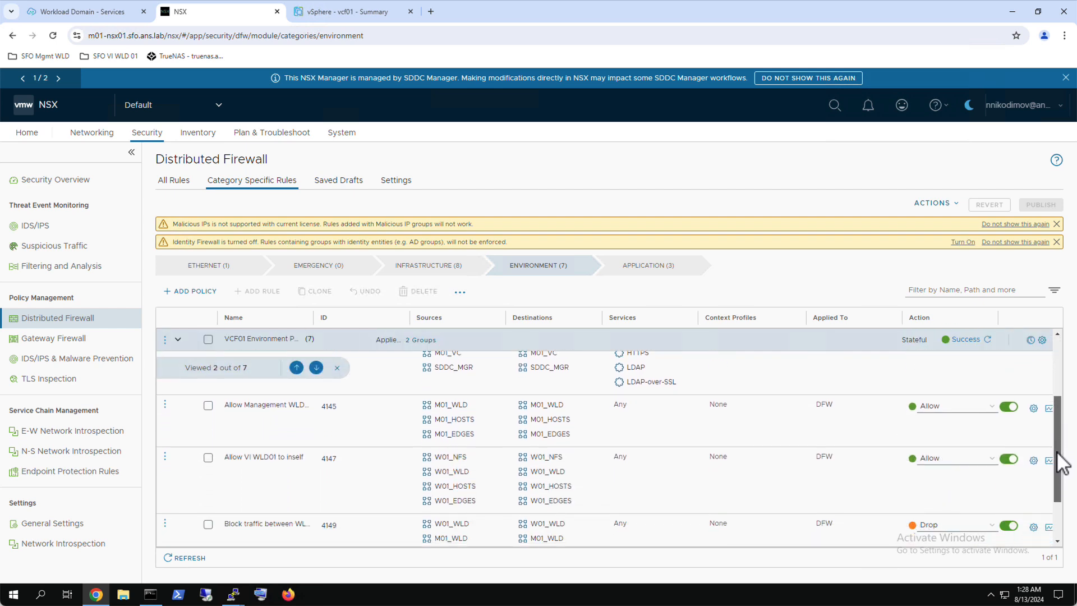
pyautogui.scroll(-3)
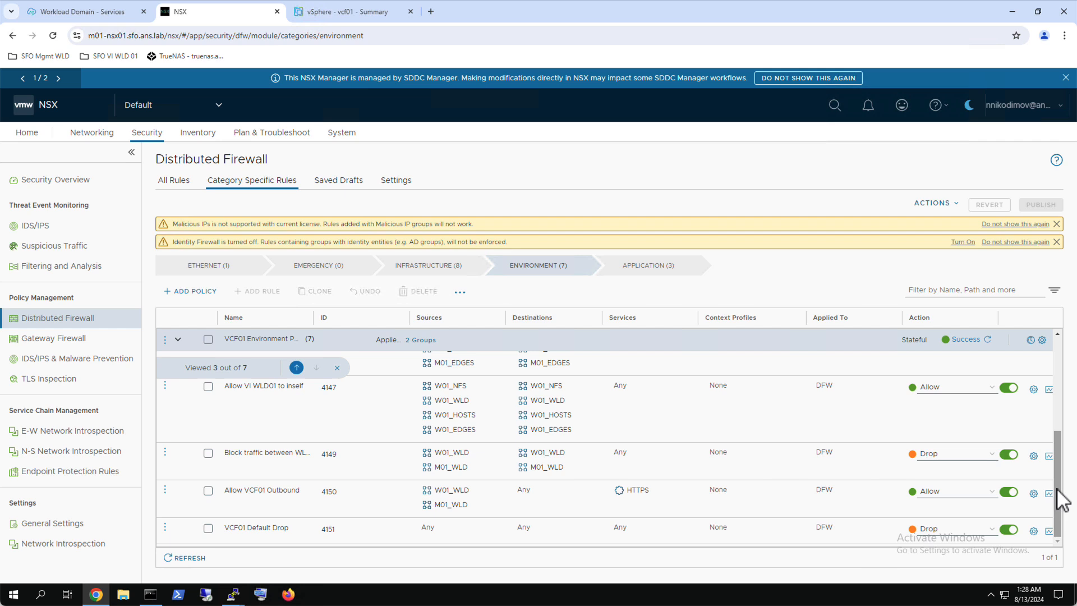
# Rerun the vcf01 firewall rule lookup on esx-04a, still getting switch port not found
pyautogui.click(337, 368)
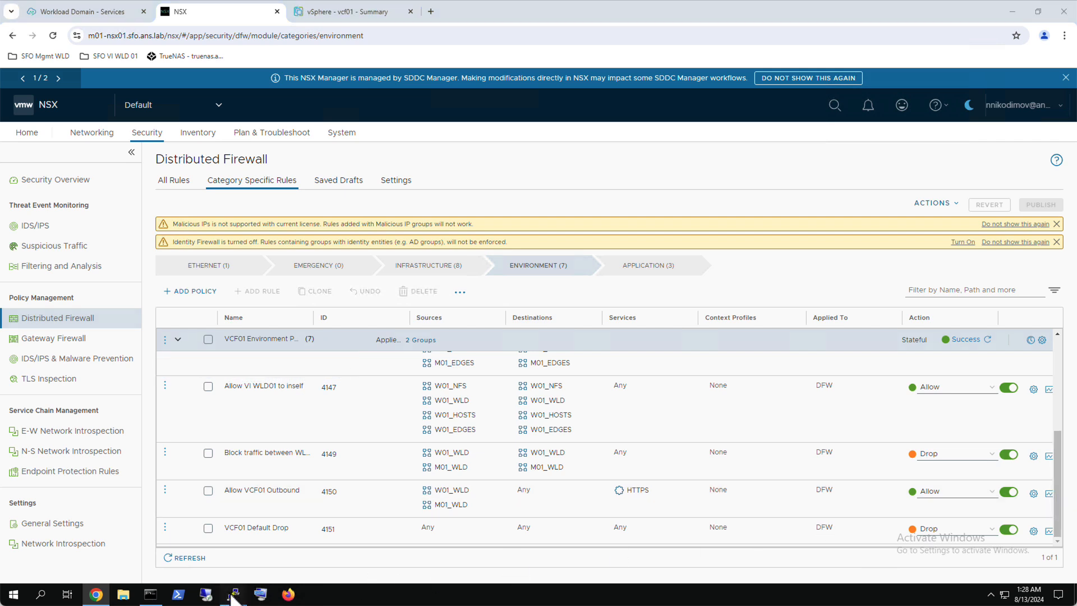
pyautogui.click(233, 594)
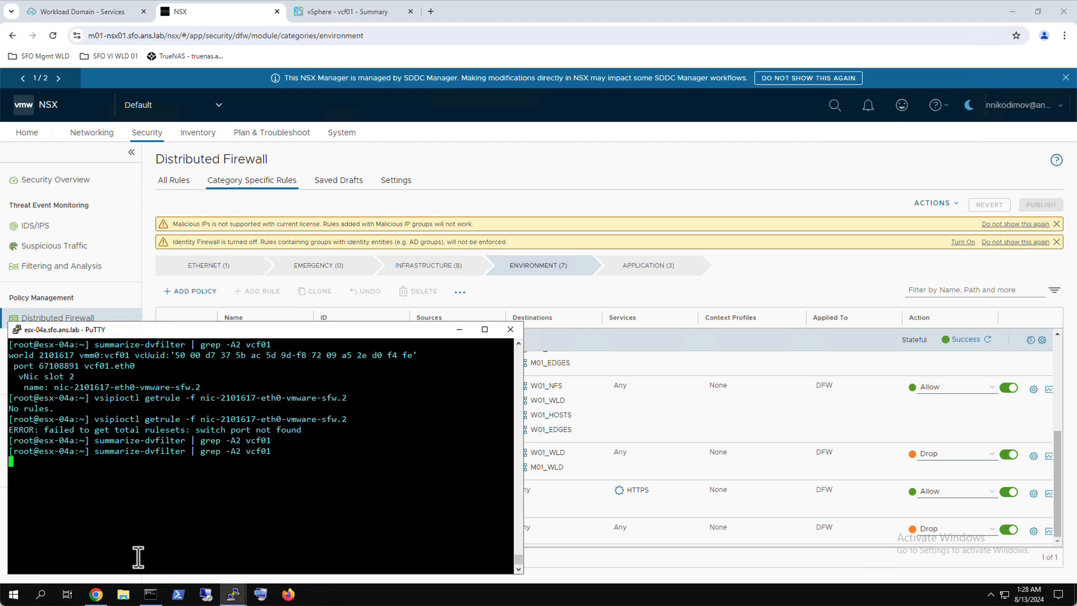
pyautogui.press('Return')
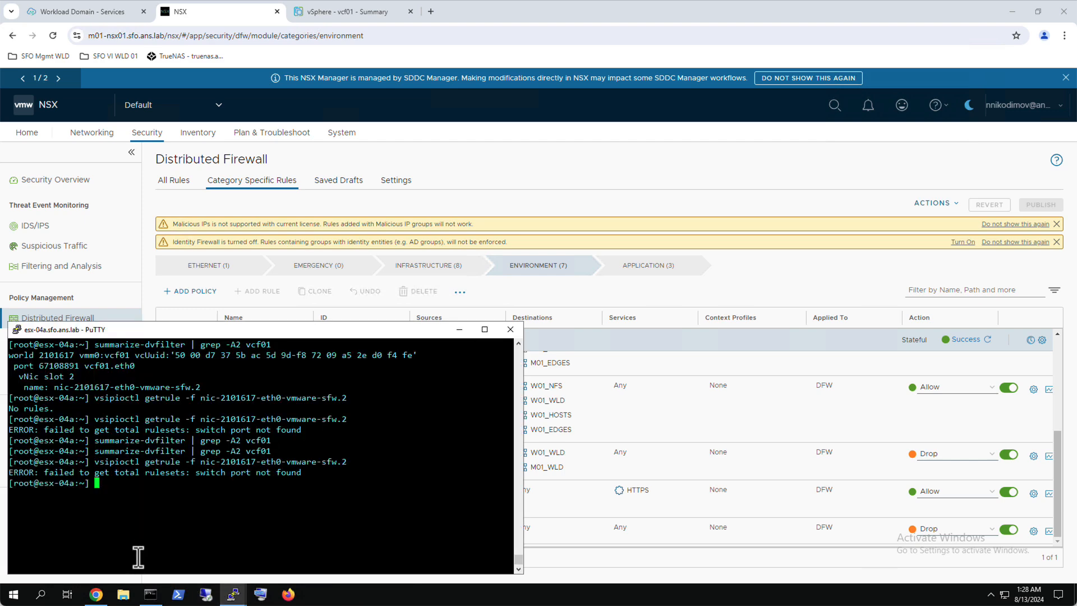
pyautogui.moveTo(394, 180)
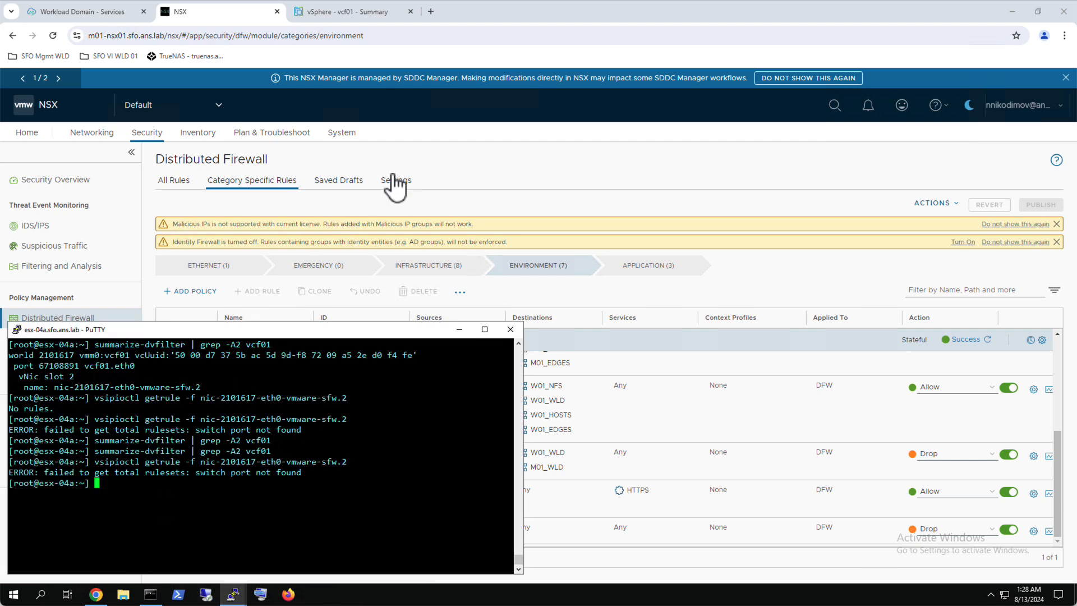
# Edit VCF-Created-Virtual-Machines members, unchecking every VM except m01-nsx01a
pyautogui.click(396, 180)
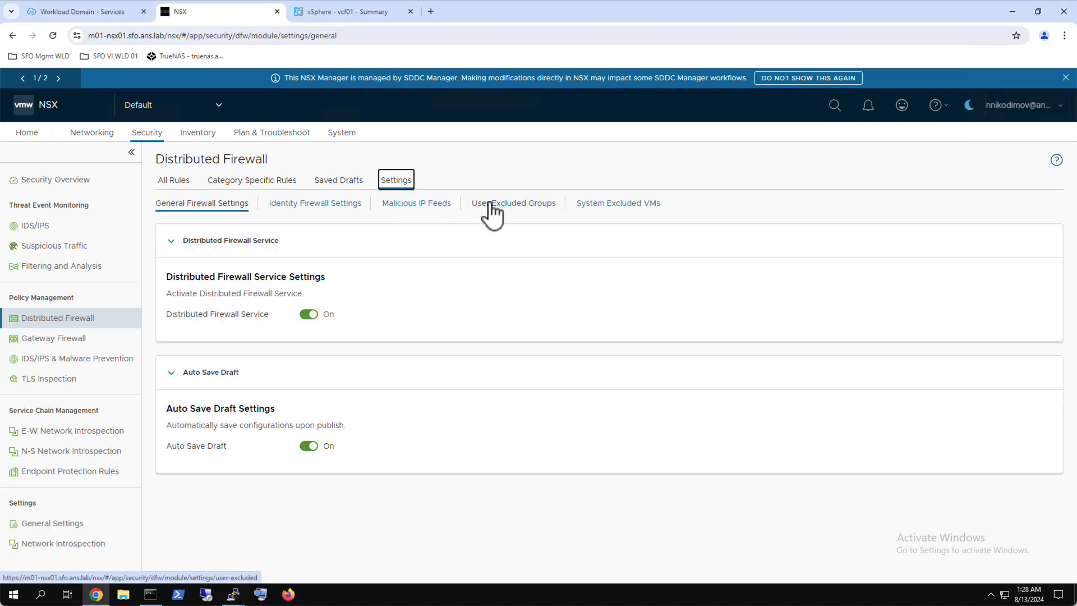
pyautogui.click(513, 203)
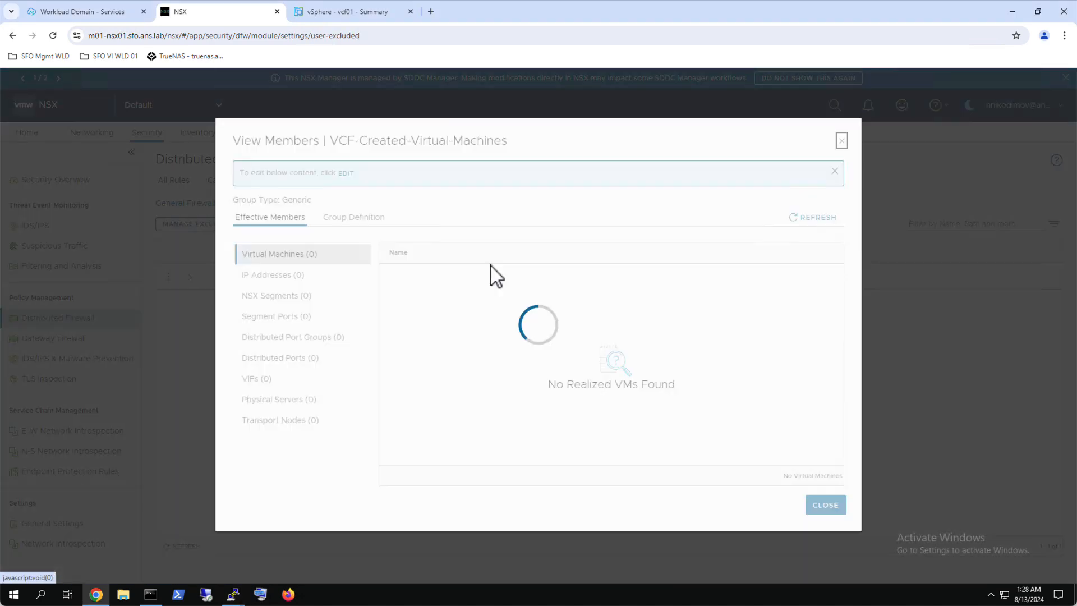
pyautogui.click(341, 173)
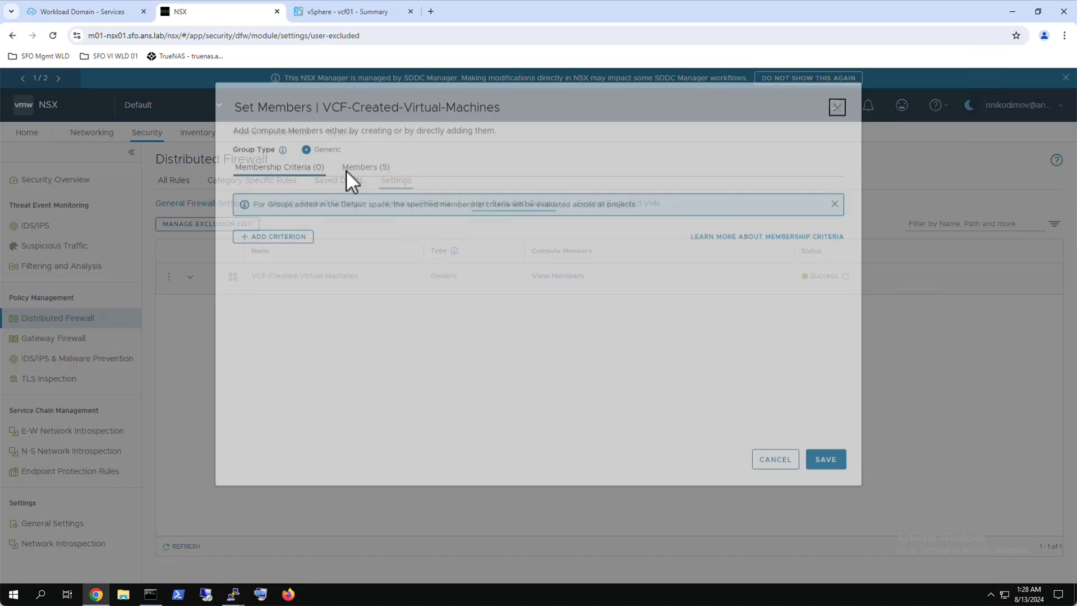
pyautogui.click(365, 167)
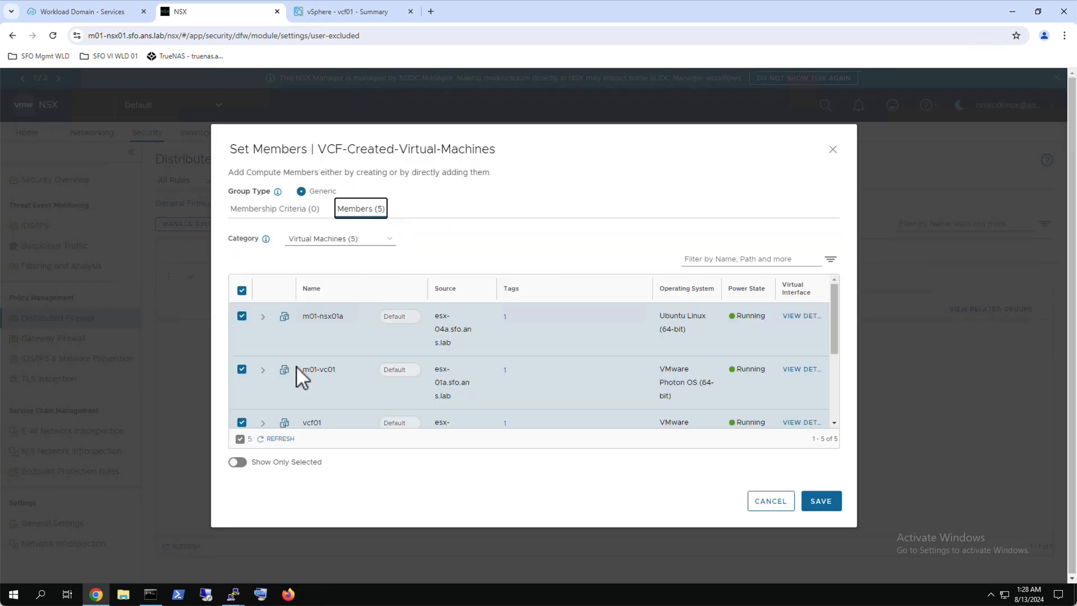
pyautogui.click(241, 369)
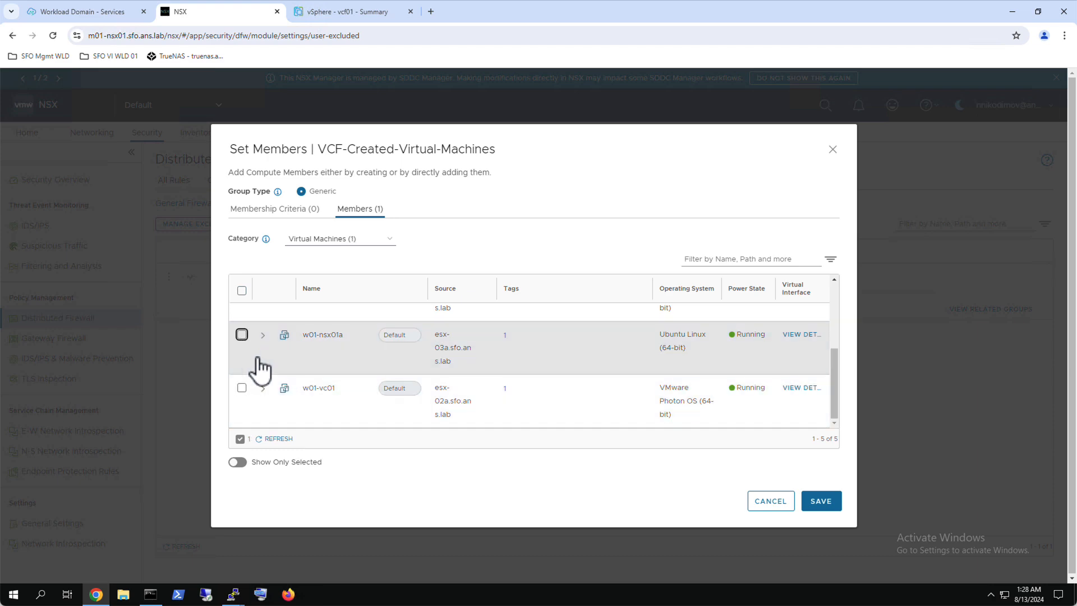
# Save the group and review m01-nsx01a's two IP addresses
pyautogui.click(819, 501)
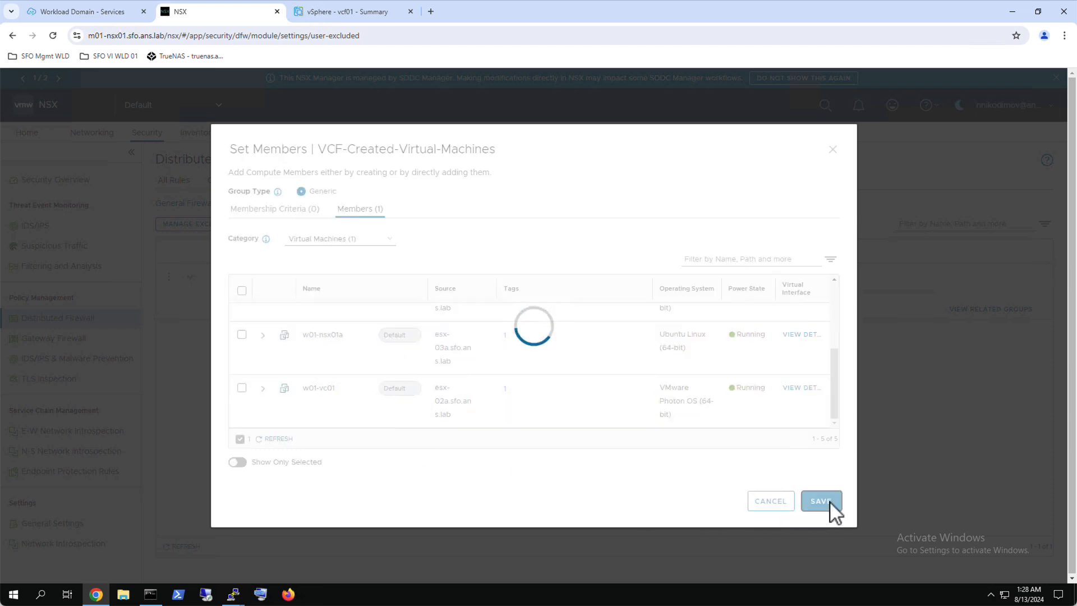
pyautogui.click(821, 499)
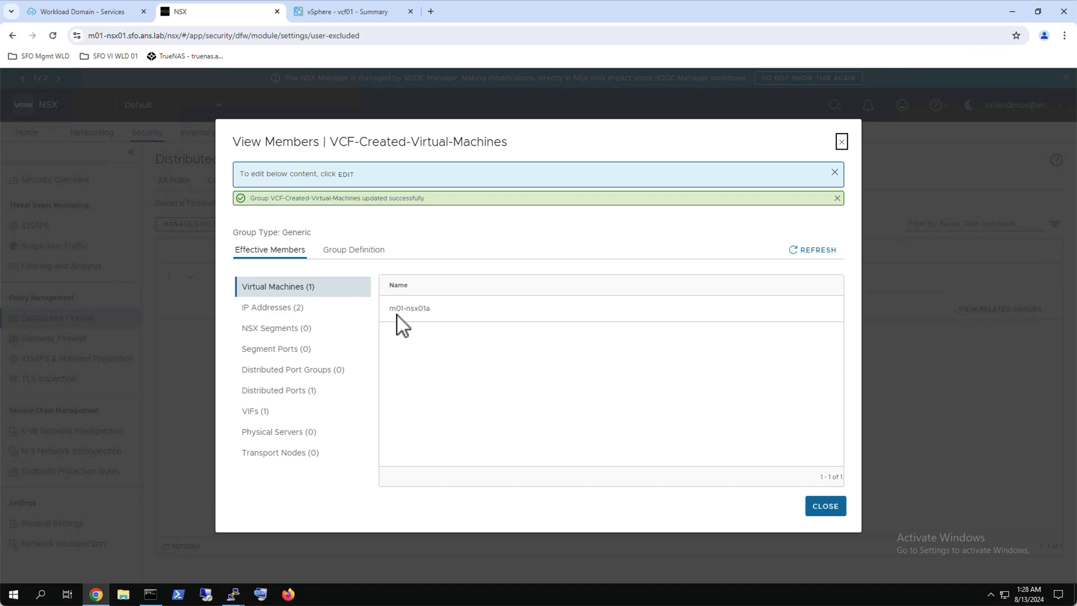
pyautogui.click(272, 306)
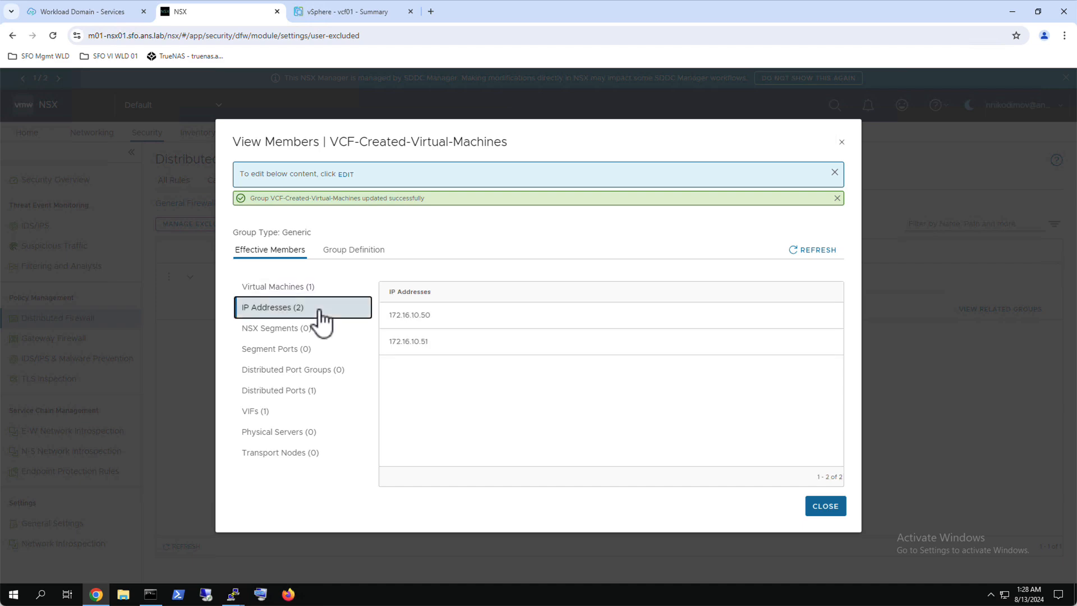
pyautogui.moveTo(824, 505)
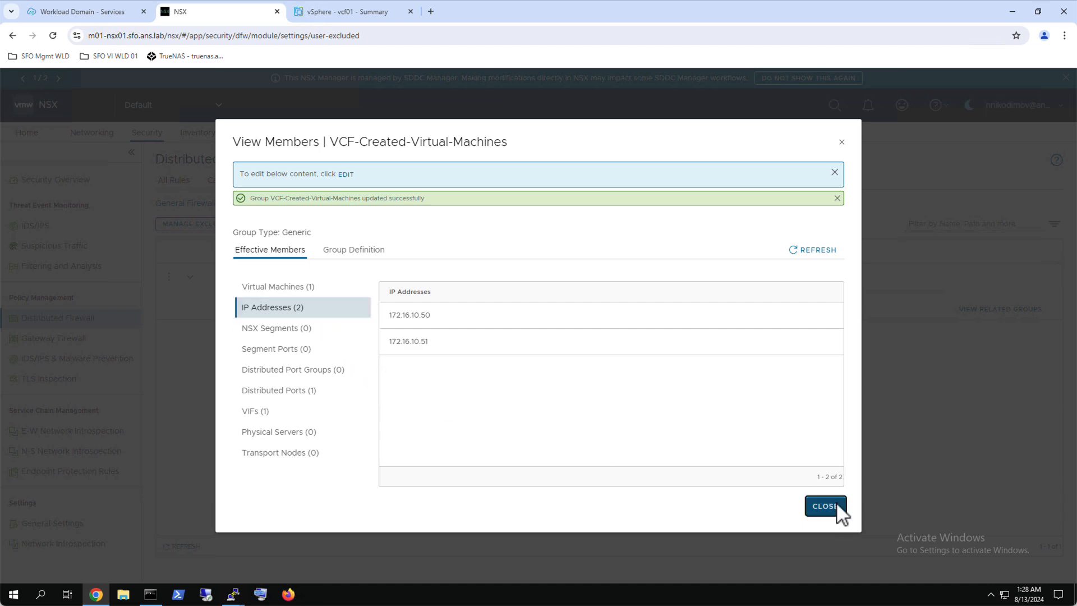
pyautogui.click(825, 505)
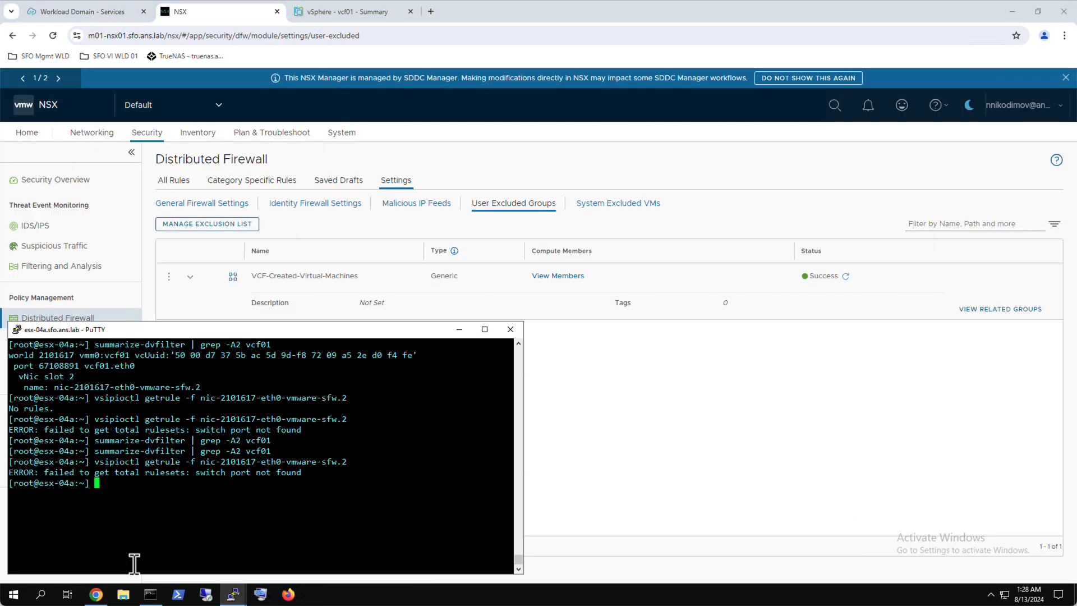
# Confirm vcf01's ruleset ending in default drop, then curl -k vcf01 and m01-vc01.sfo.ans.lab
pyautogui.press('Return')
pyautogui.write('curl -k https://vcf01.sfo.ans.lab')
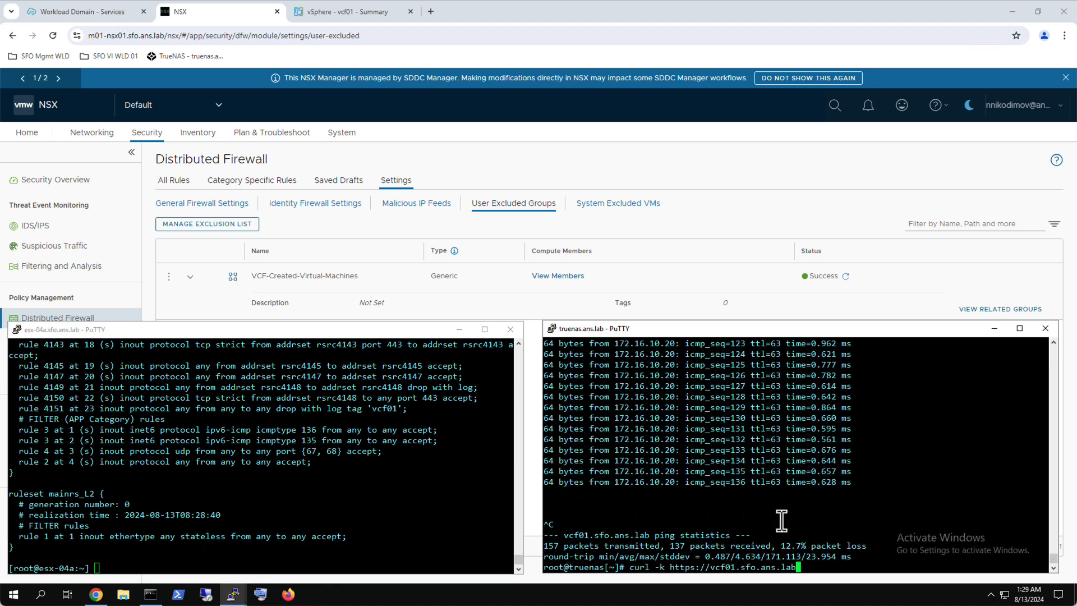
pyautogui.press('Return')
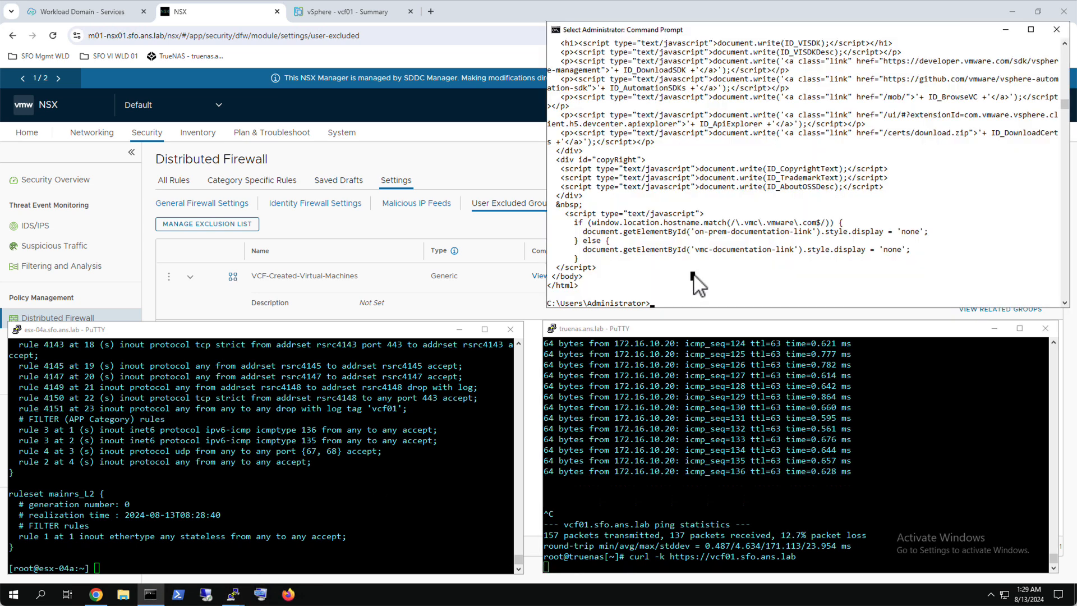
pyautogui.write('curl -k https://m01-vc01.sfo.ans.lab')
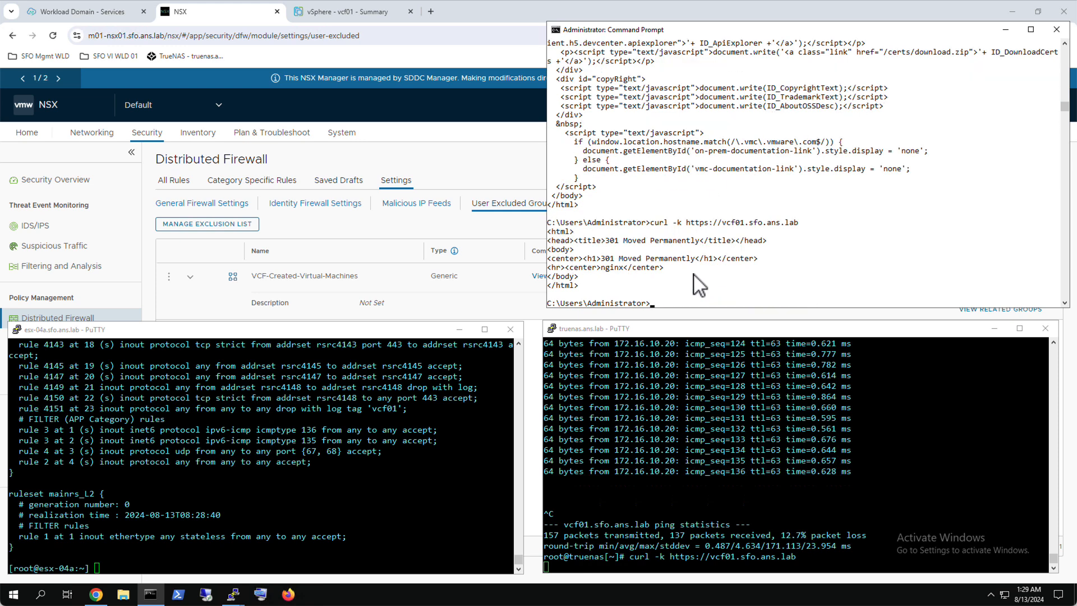
pyautogui.moveTo(471, 250)
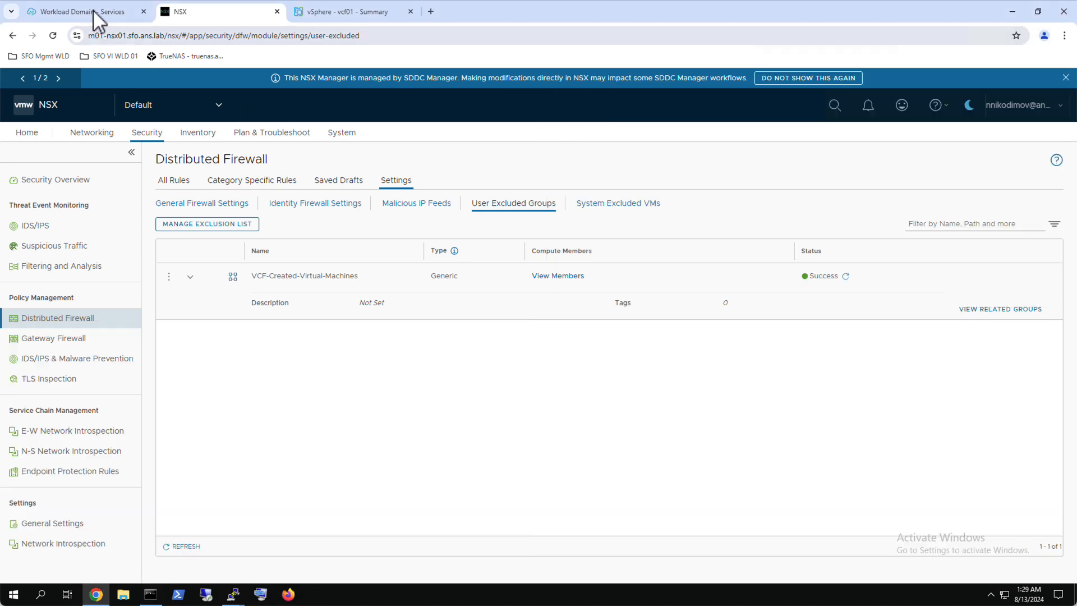
# Confirm the 1:29 AM backup task succeeded, then open w01 from Workload Domains
pyautogui.click(83, 12)
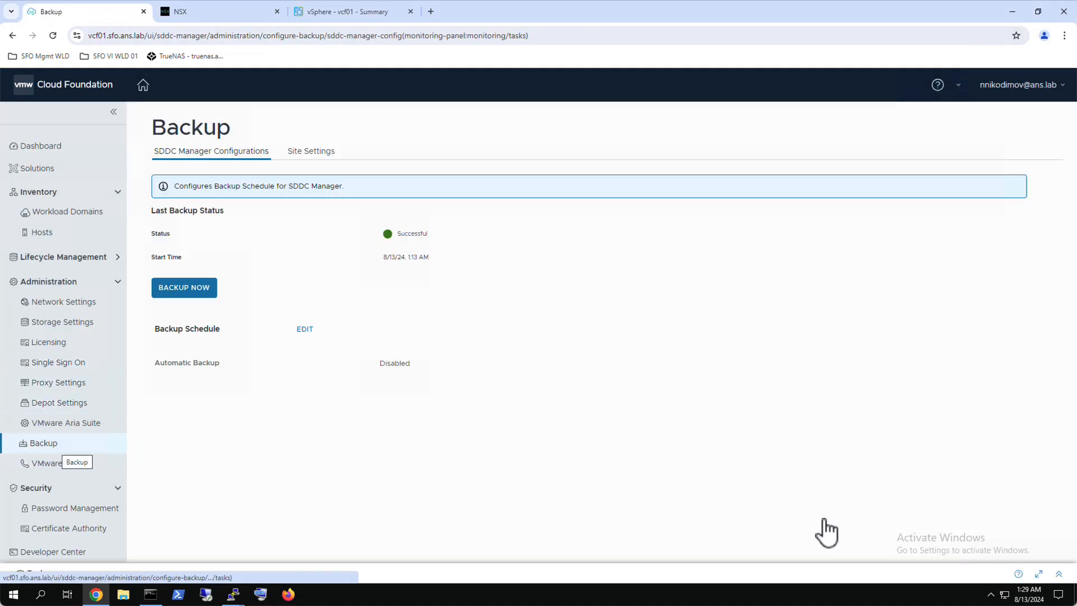
pyautogui.click(184, 287)
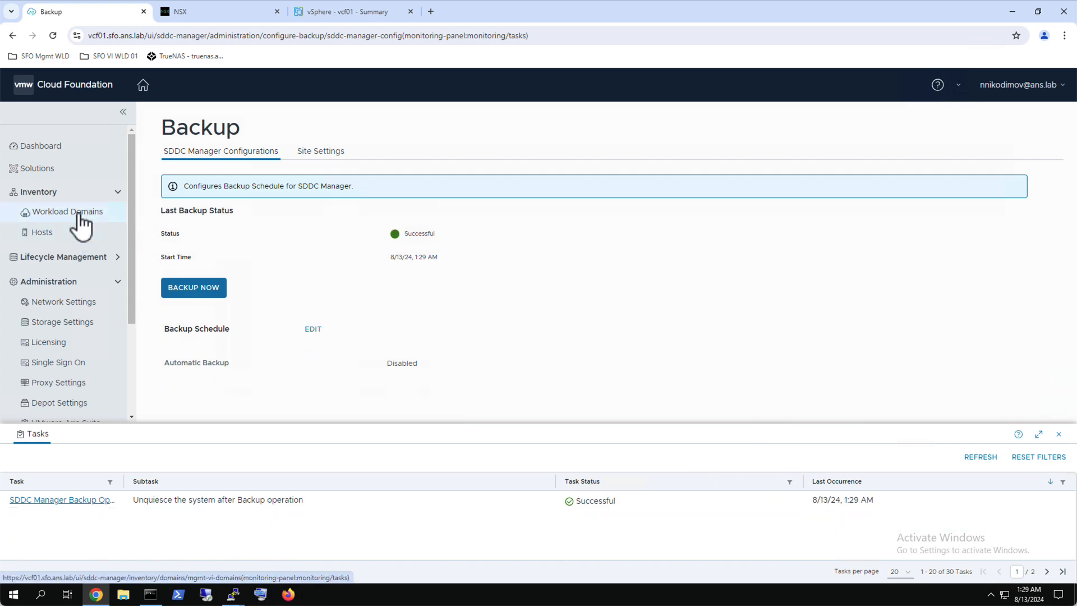
pyautogui.click(67, 211)
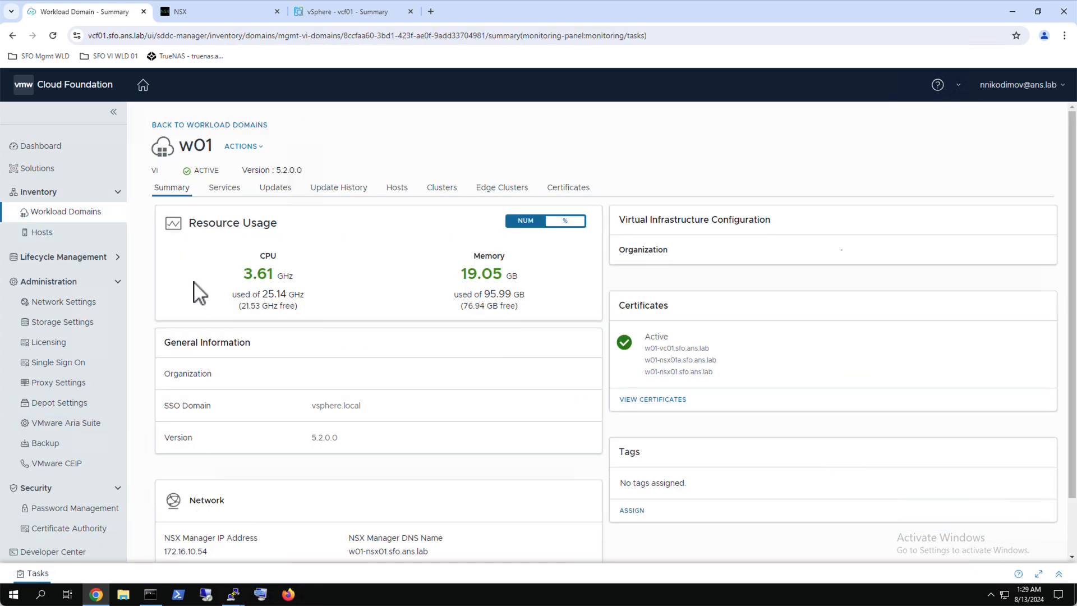